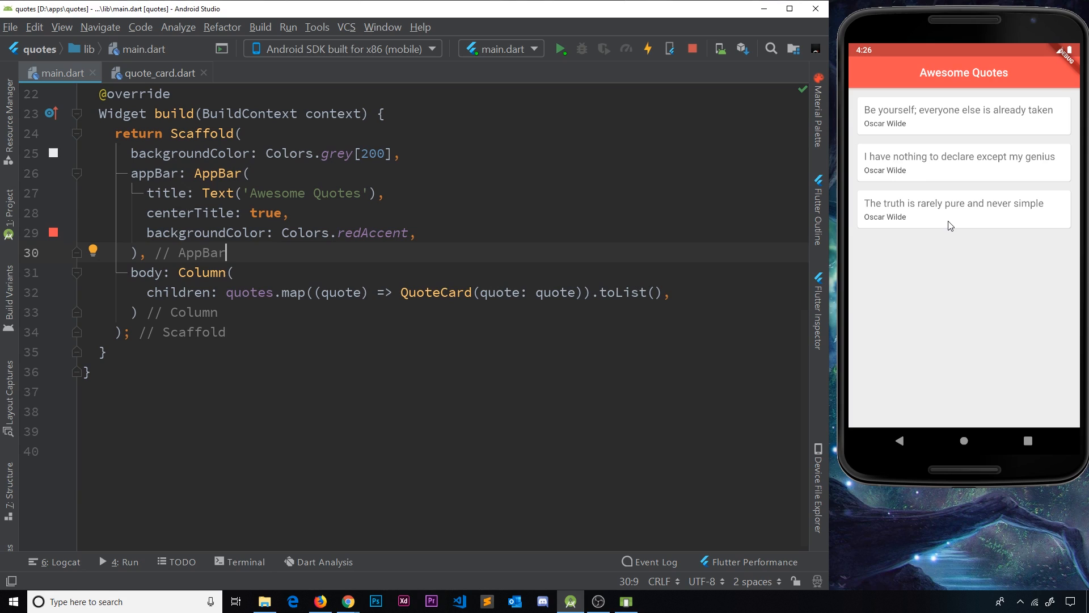
pyautogui.moveTo(973, 229)
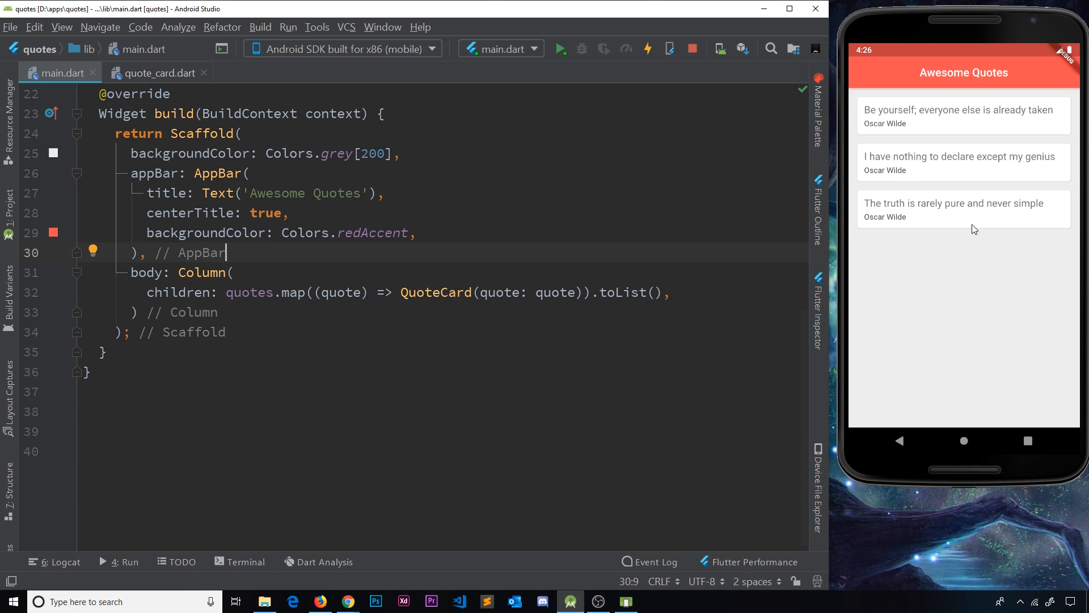
pyautogui.moveTo(970, 133)
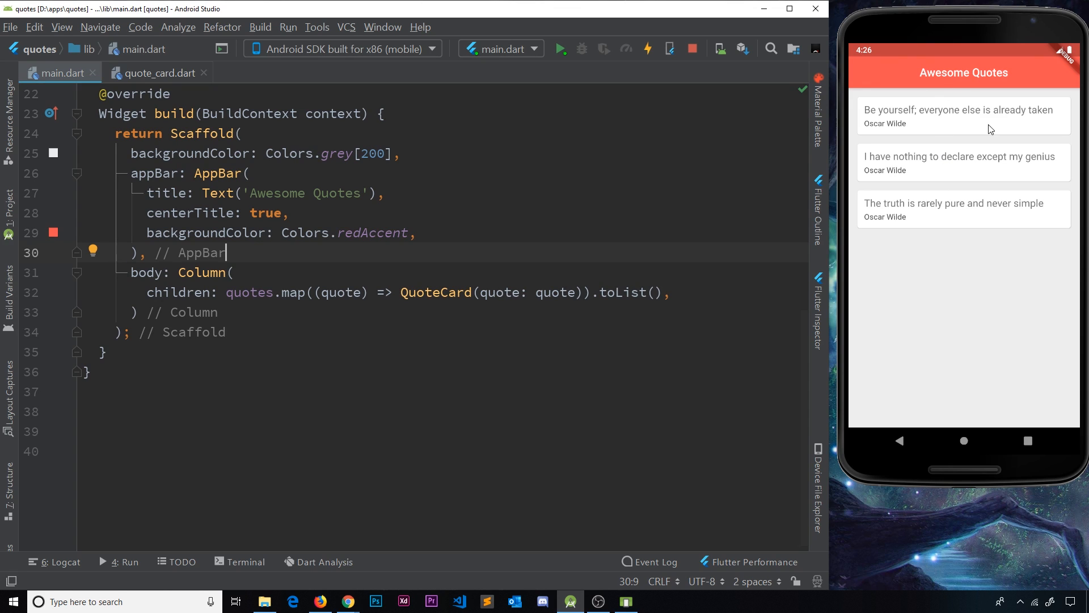
pyautogui.moveTo(964, 113)
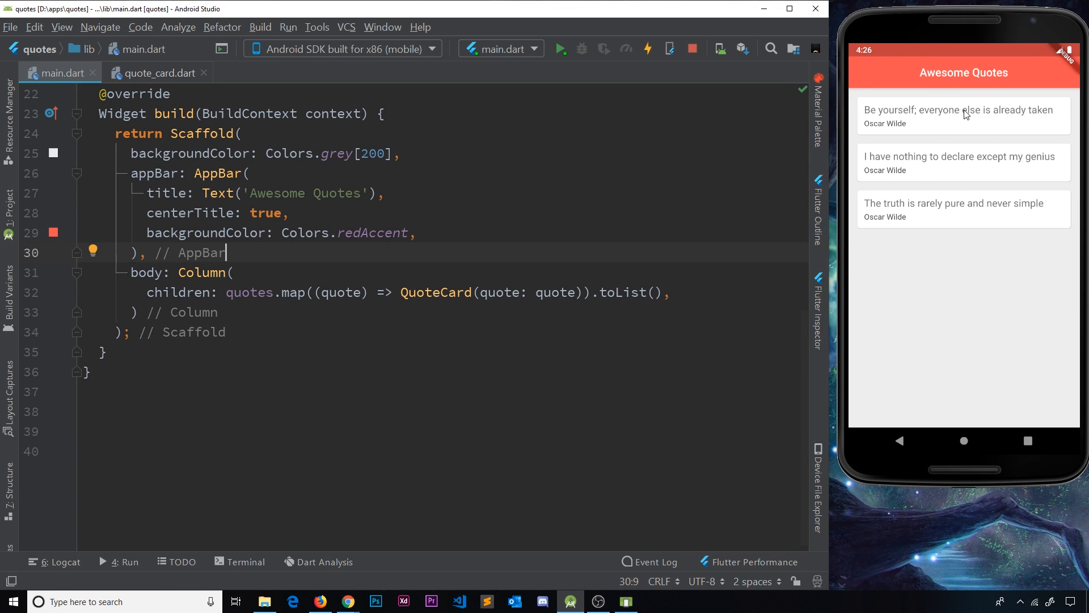
pyautogui.moveTo(929, 110)
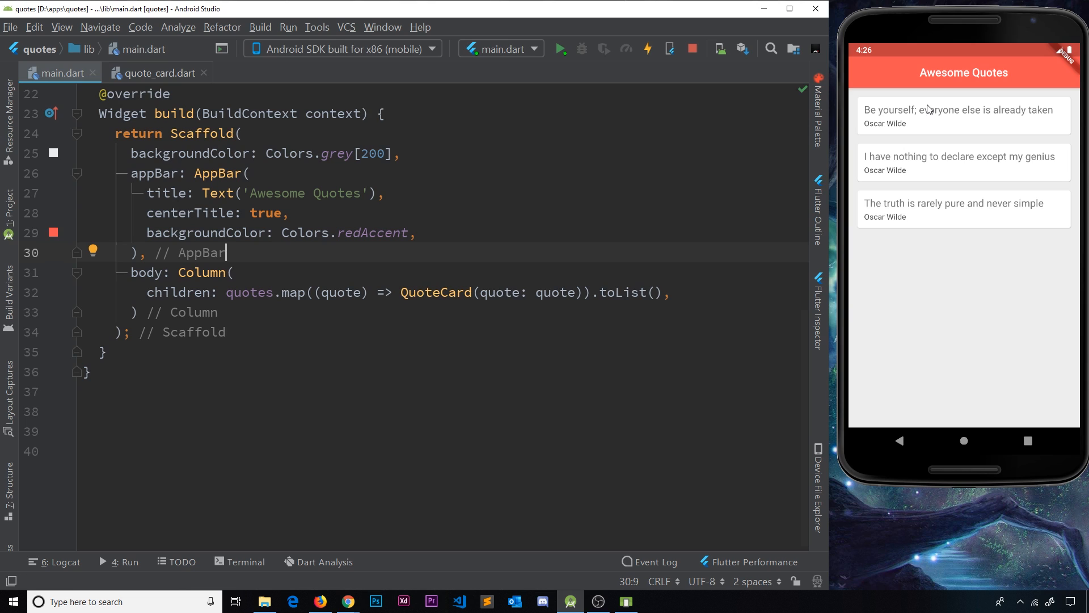
# Open quote_card.dart and bring the Card's Column with its two Text children into view
pyautogui.click(155, 73)
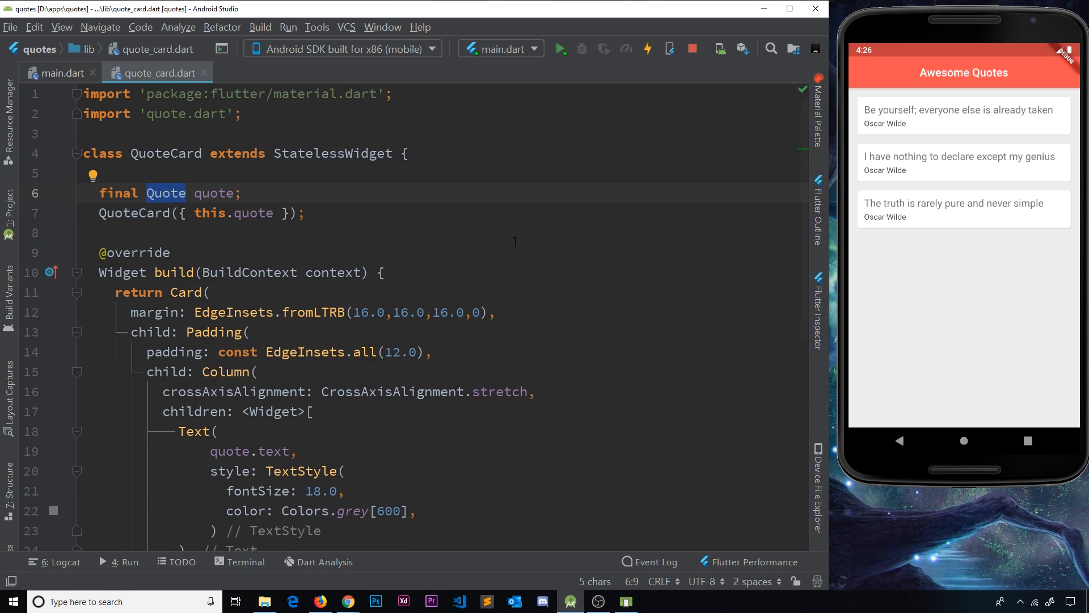
pyautogui.scroll(-3)
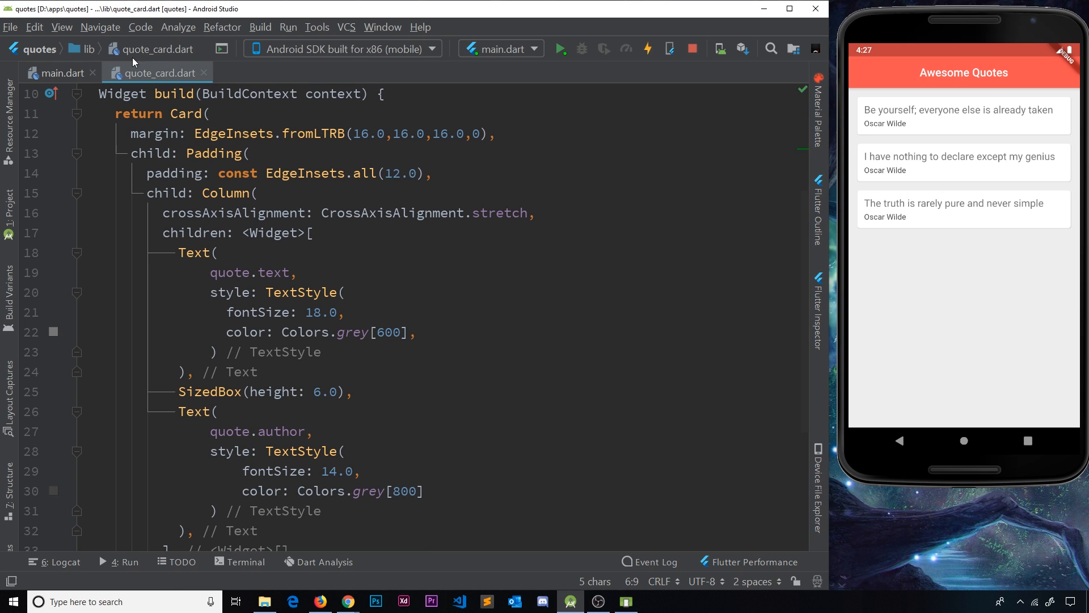
pyautogui.doubleClick(188, 114)
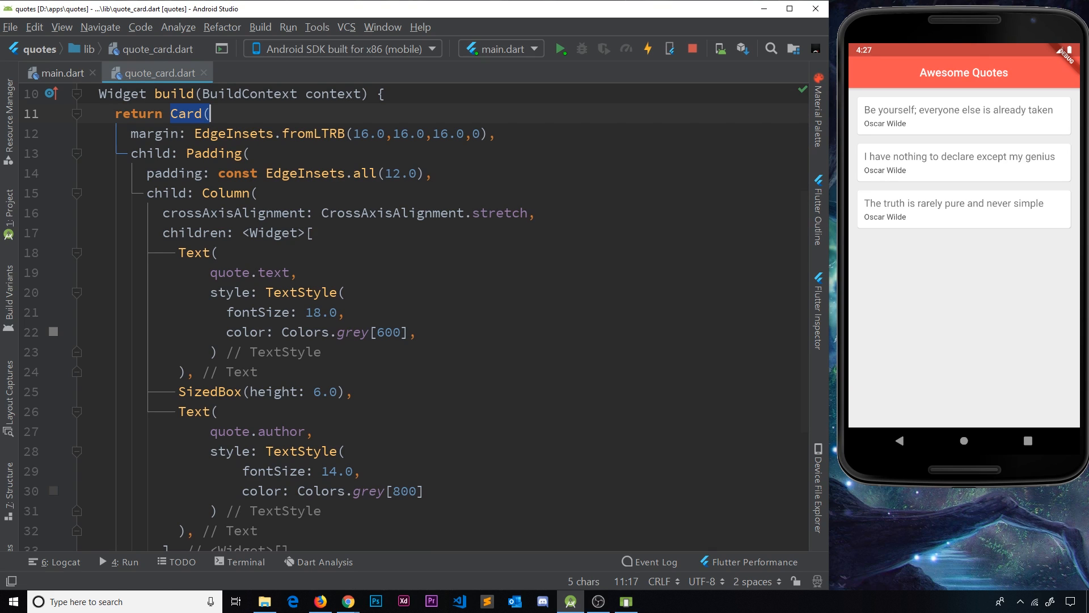
pyautogui.scroll(-3)
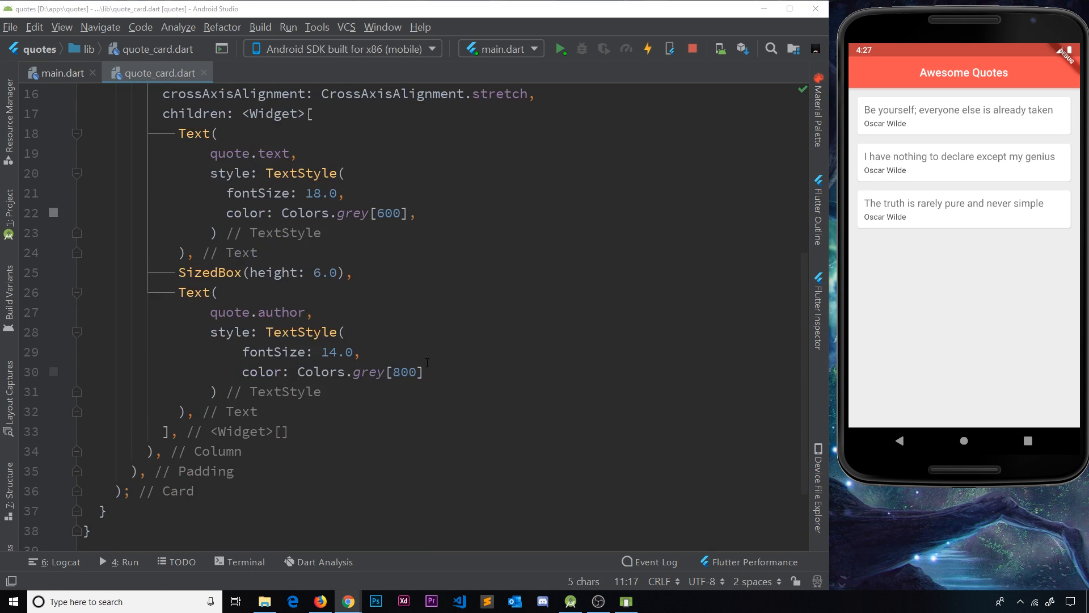
pyautogui.scroll(-3)
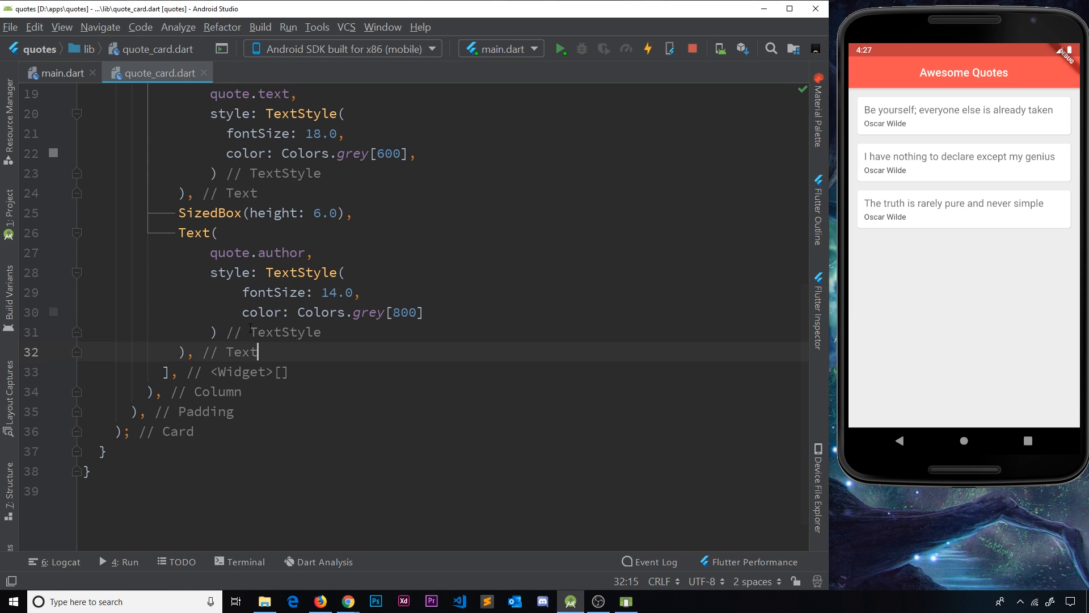
# Add a SizedBox(height: 8.0) spacer after the author Text
pyautogui.write('Si')
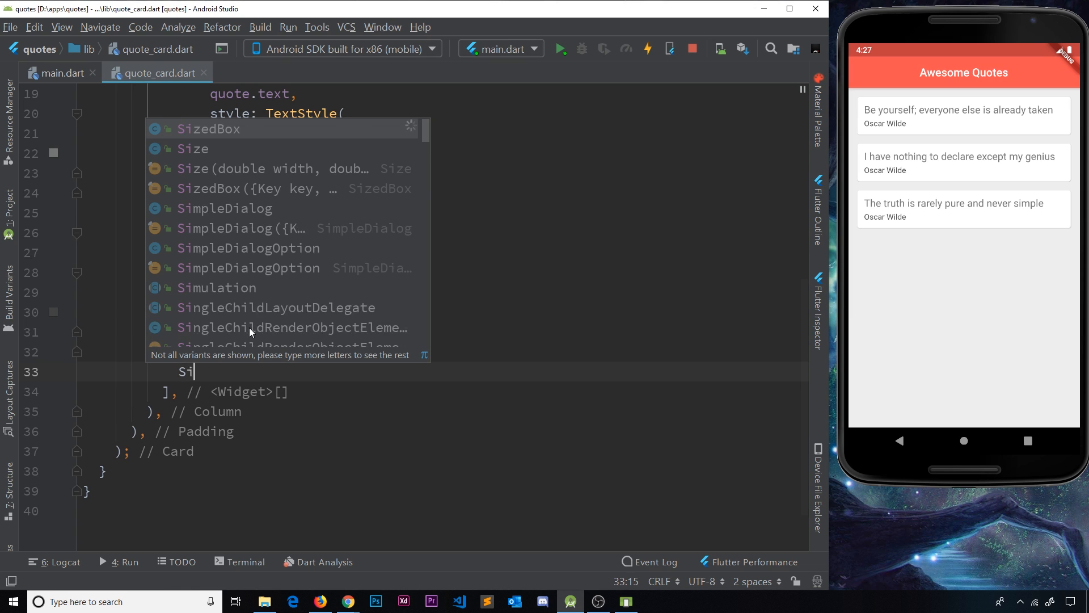
pyautogui.write('zedBox')
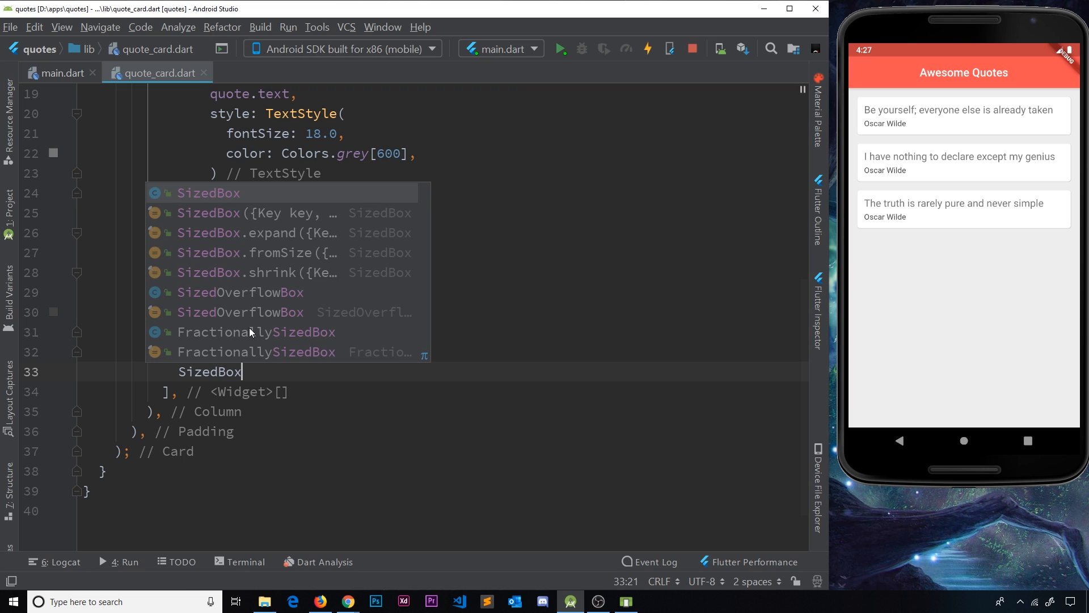
pyautogui.write('(height: 8.0),')
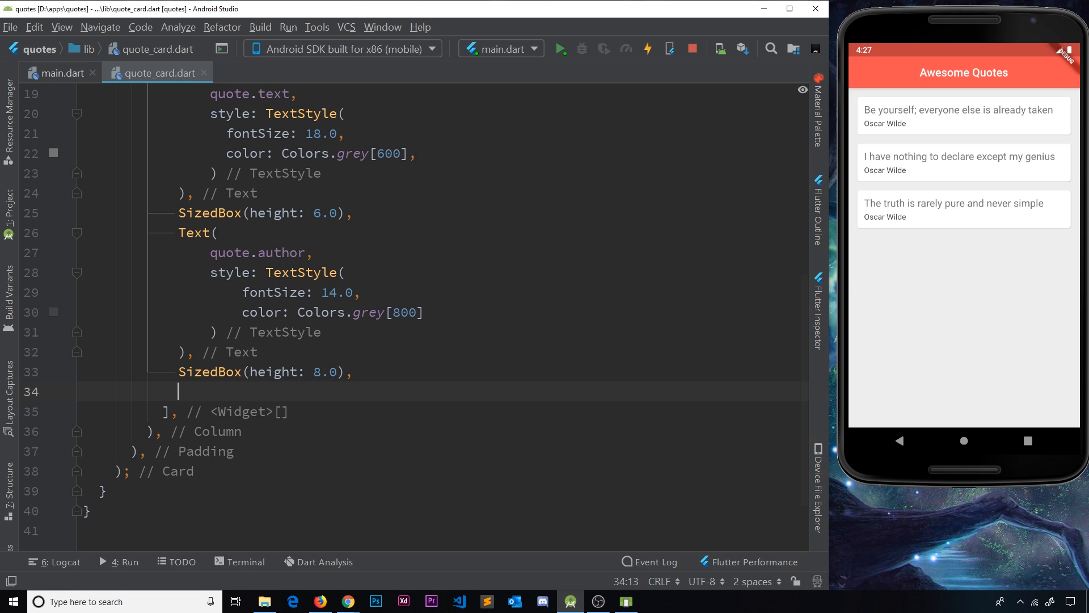
# Add a FlatButton.icon with an empty onPressed handler and a 'delete quote' Text label
pyautogui.write('FlatBu')
pyautogui.write('o')
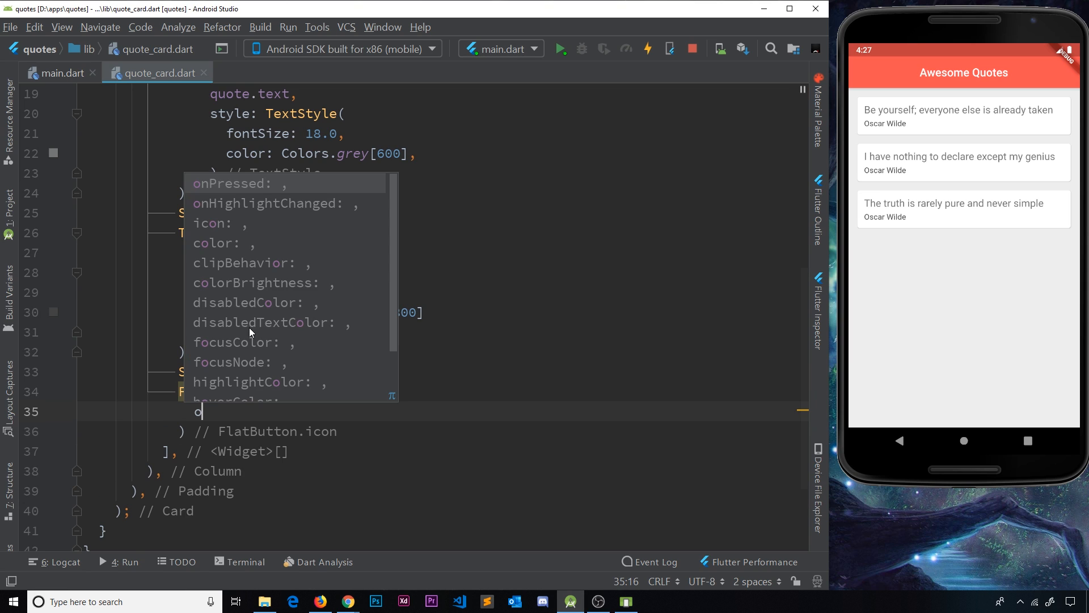
pyautogui.write('nPressed')
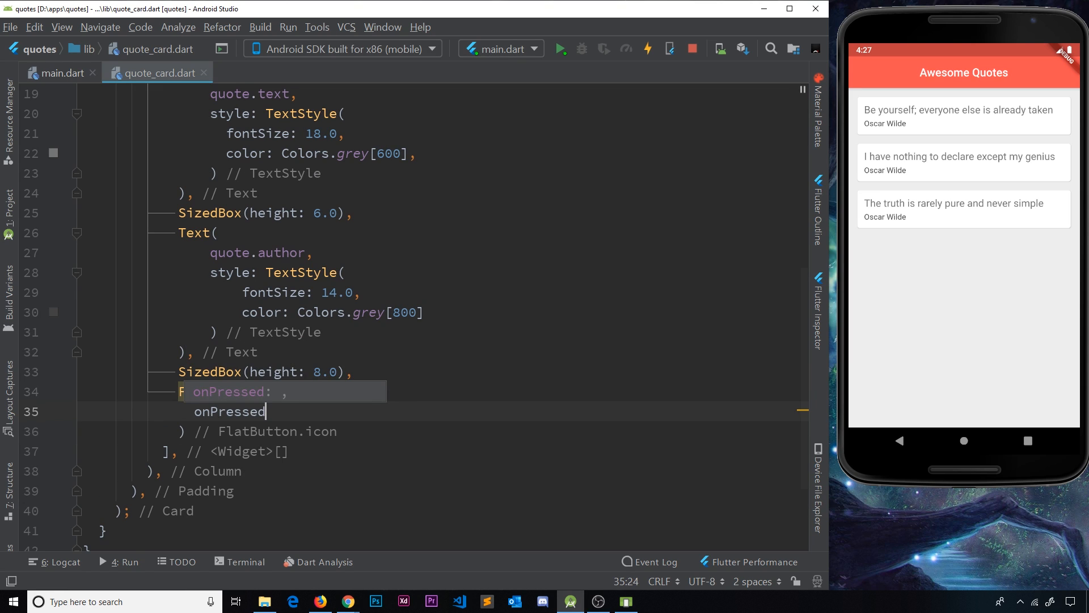
pyautogui.write('()')
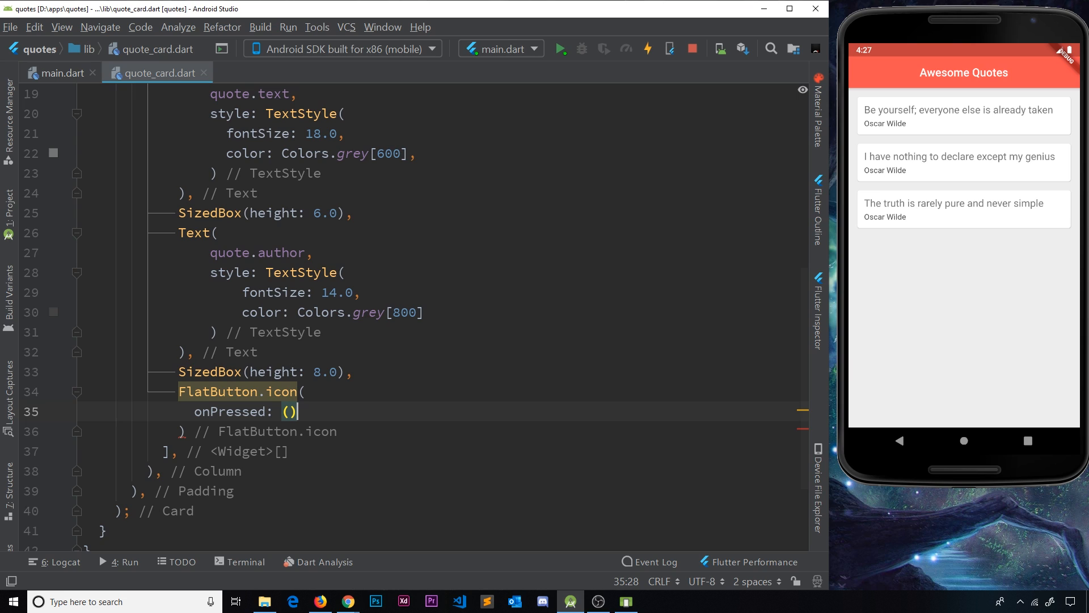
pyautogui.write('{}')
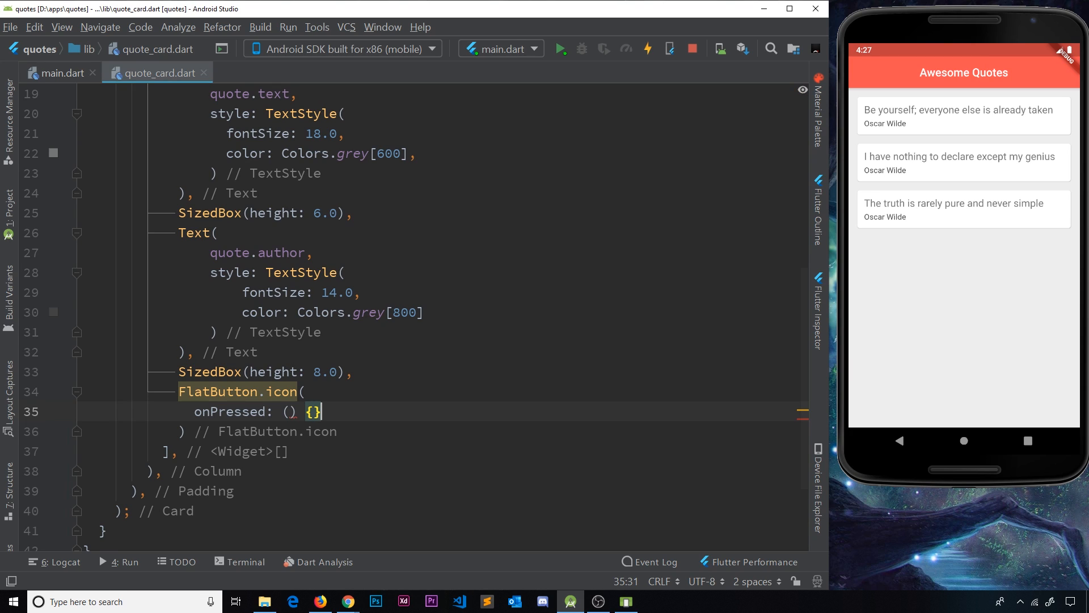
pyautogui.write(',')
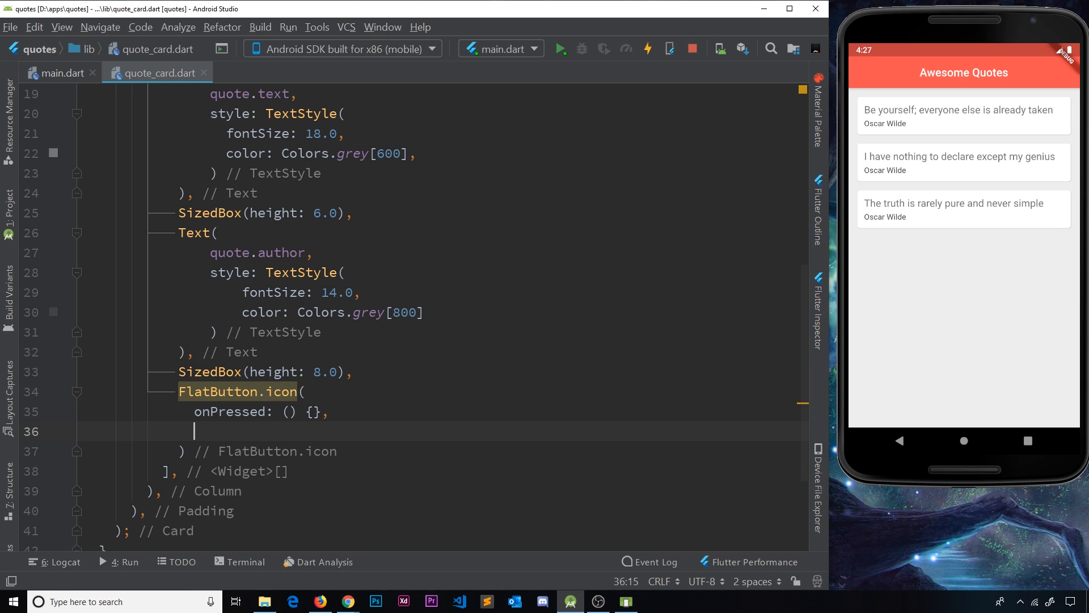
pyautogui.write('label:')
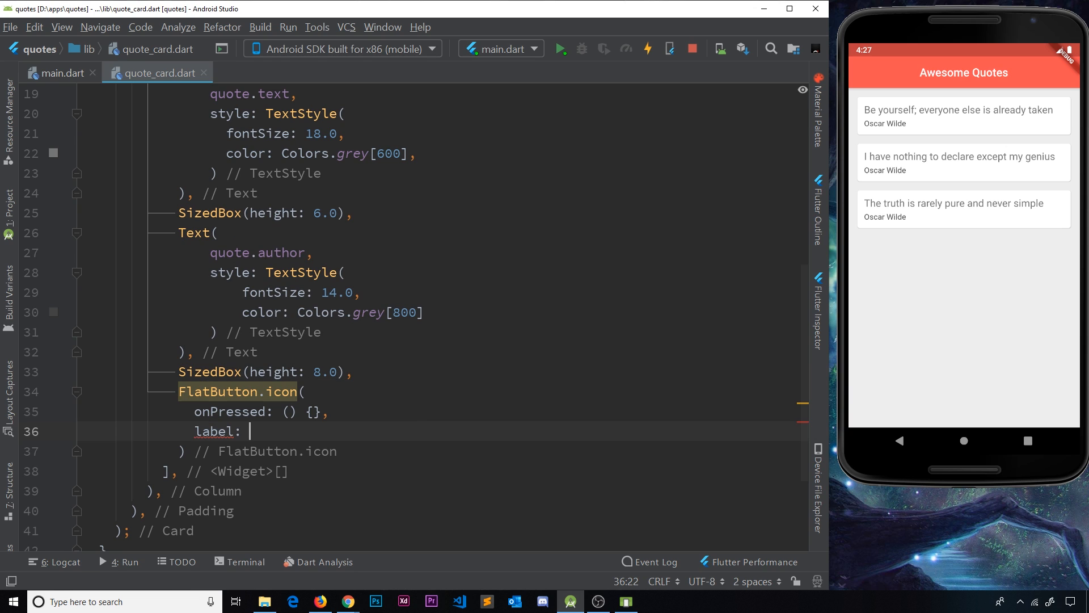
pyautogui.write('Text()')
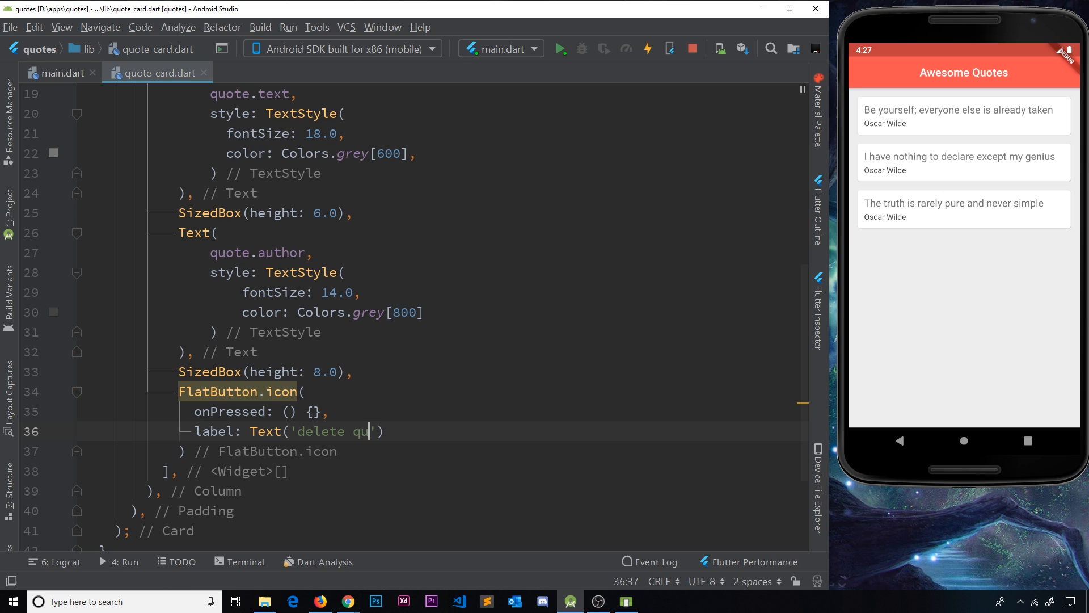
pyautogui.write("ote'),")
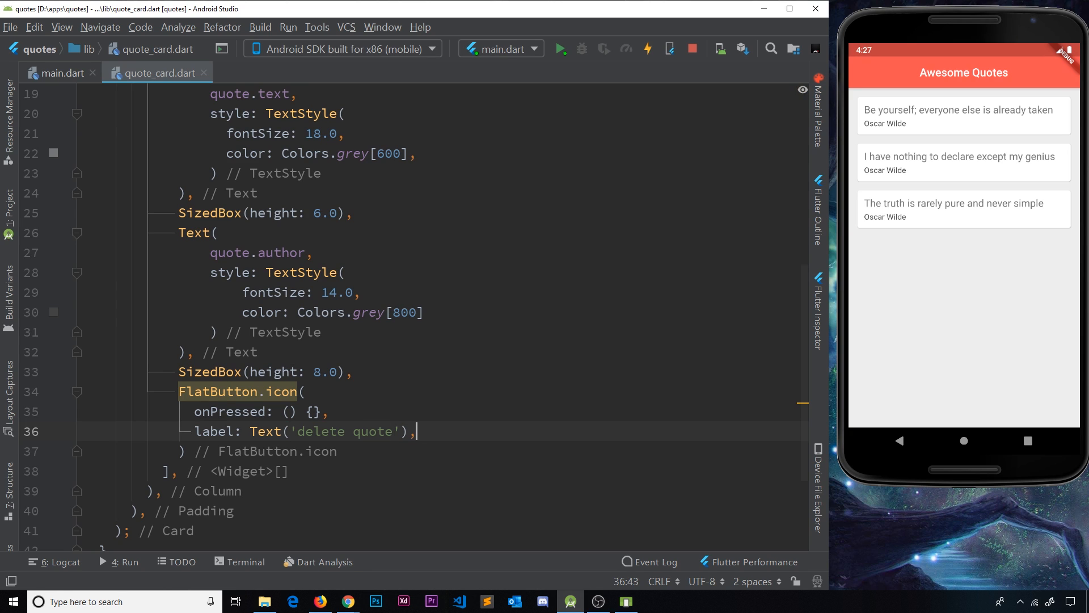
# Give the button an Icon(Icons.delete) icon argument
pyautogui.write('icon:')
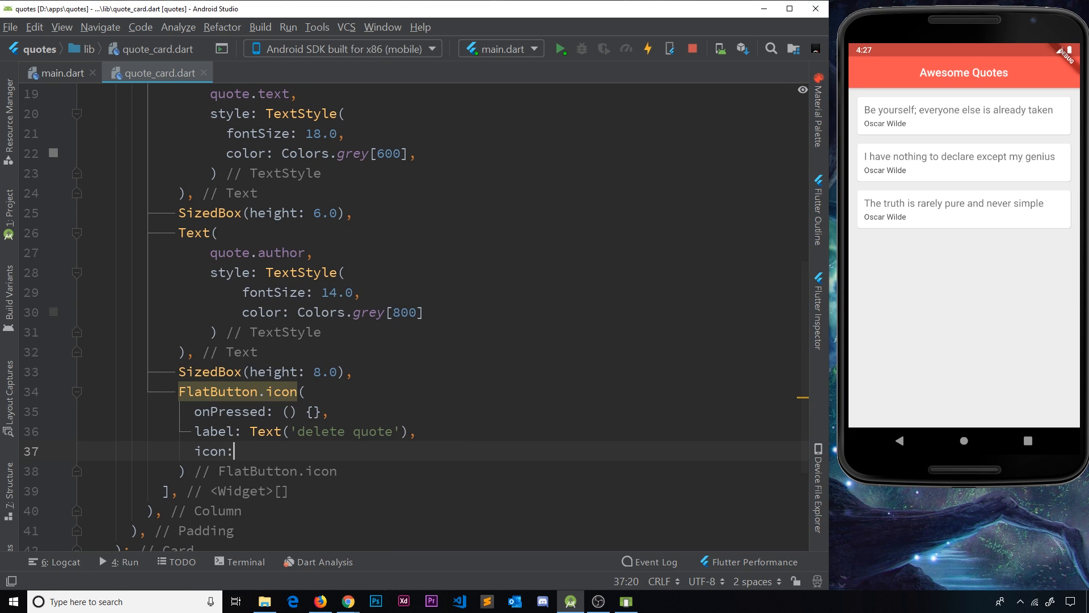
pyautogui.write('Icon(')
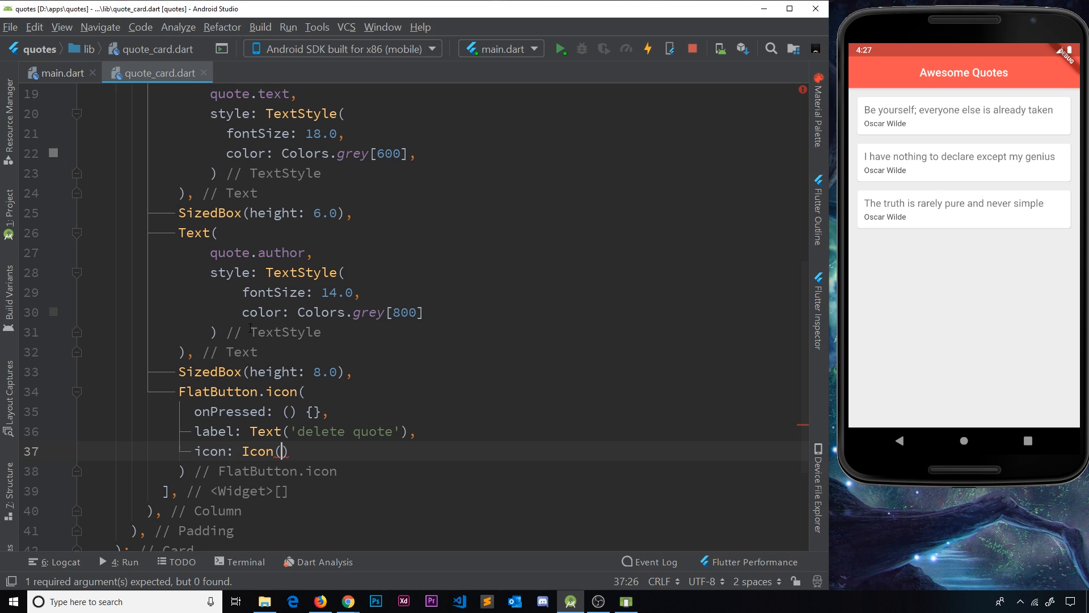
pyautogui.write('Icon')
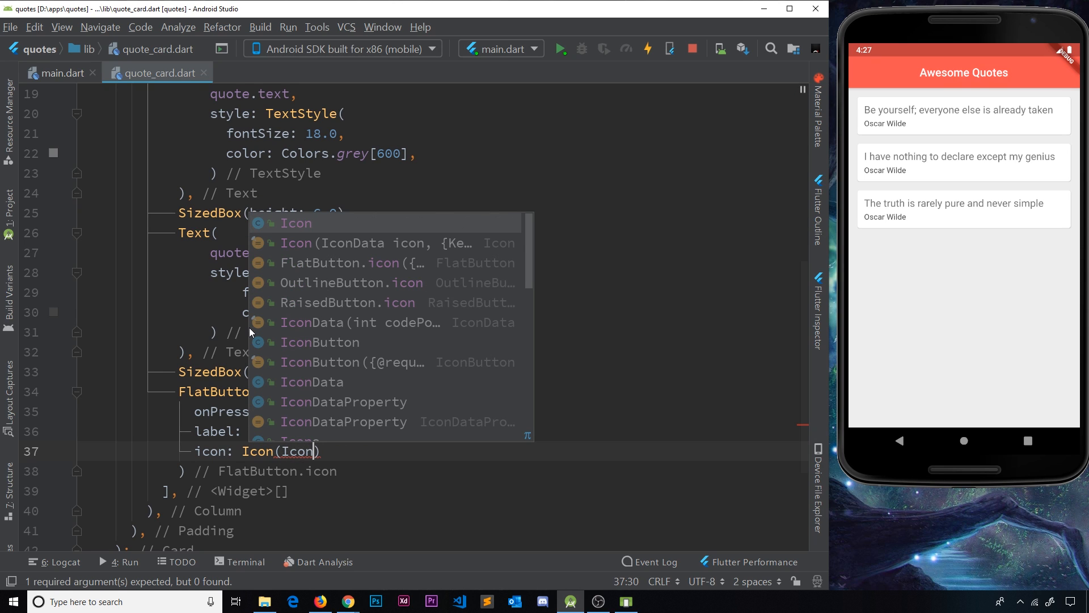
pyautogui.write('del')
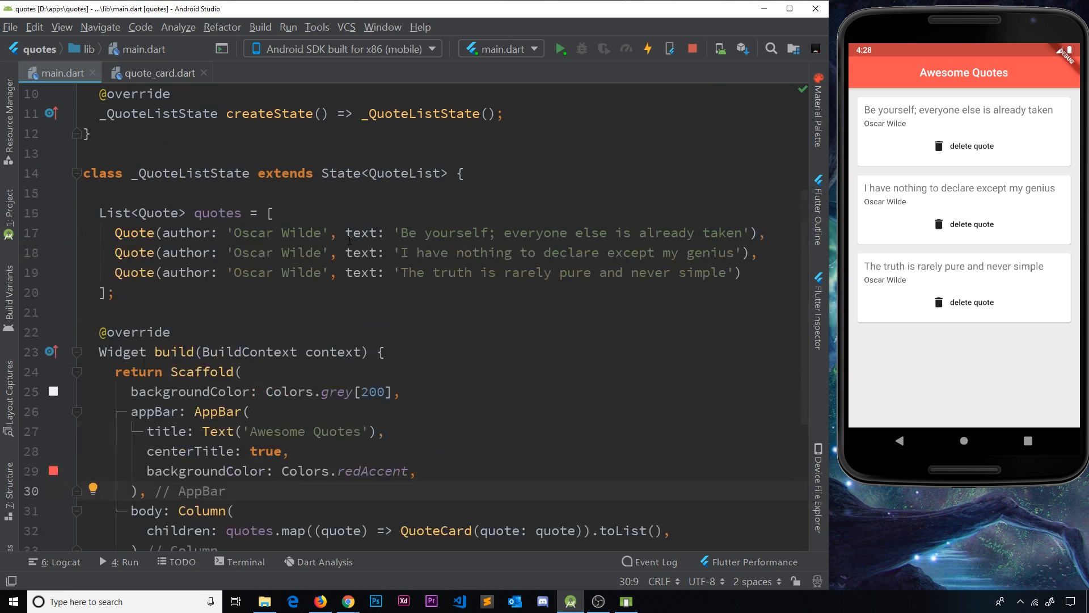
# Review the quotes list and QuoteCard(quote: quote) in main.dart, ending back in quote_card.dart
pyautogui.moveTo(100, 212); pyautogui.dragTo(381, 272)
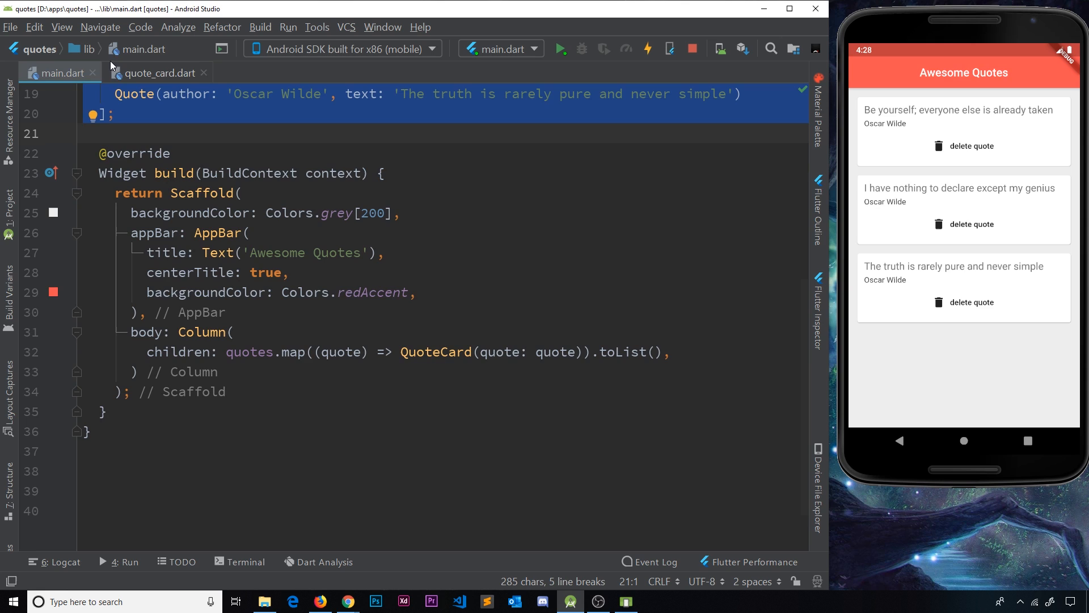
pyautogui.click(159, 72)
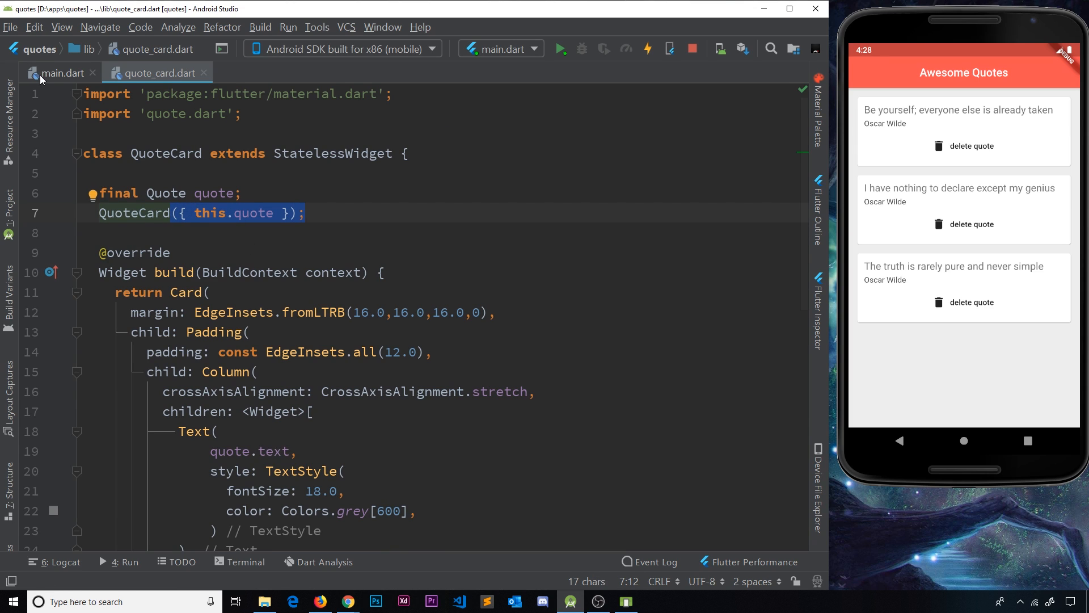
pyautogui.click(62, 73)
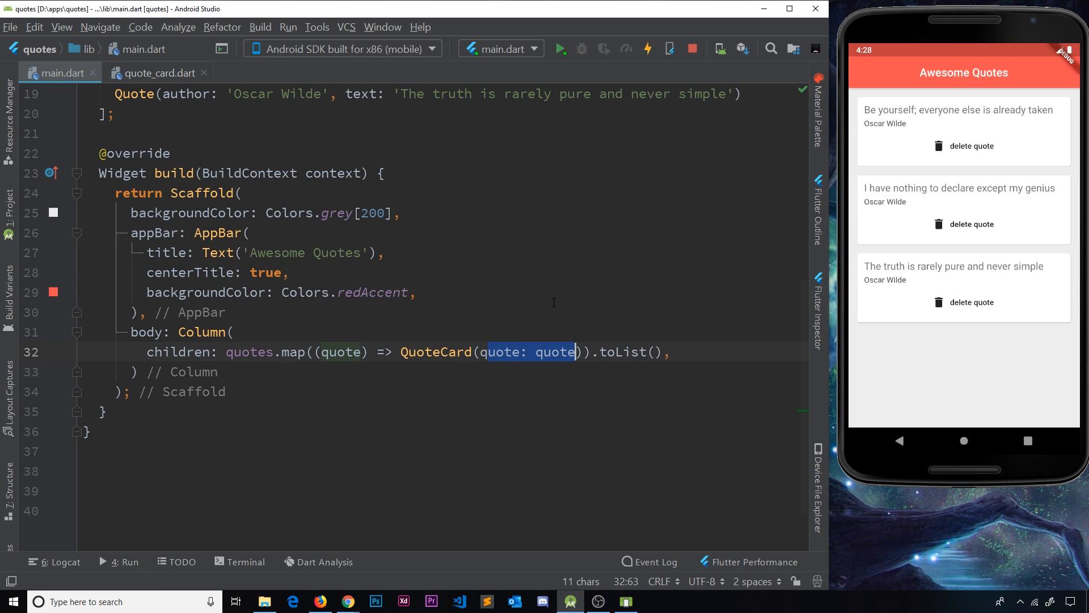
pyautogui.click(155, 73)
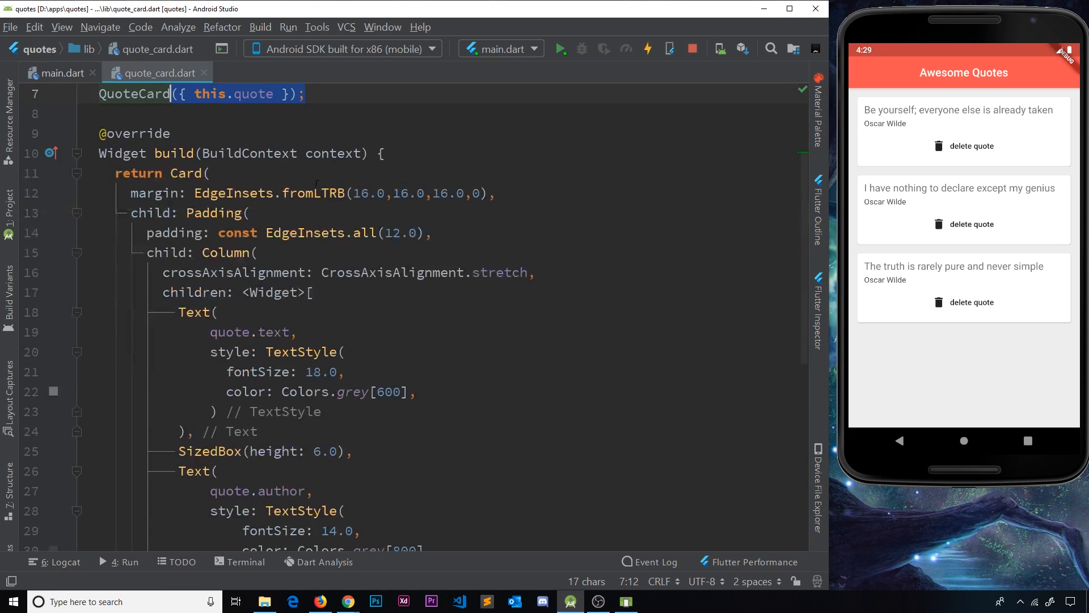
# Add a delete: () {} callback argument next to quote: quote in the QuoteCard call
pyautogui.scroll(-3)
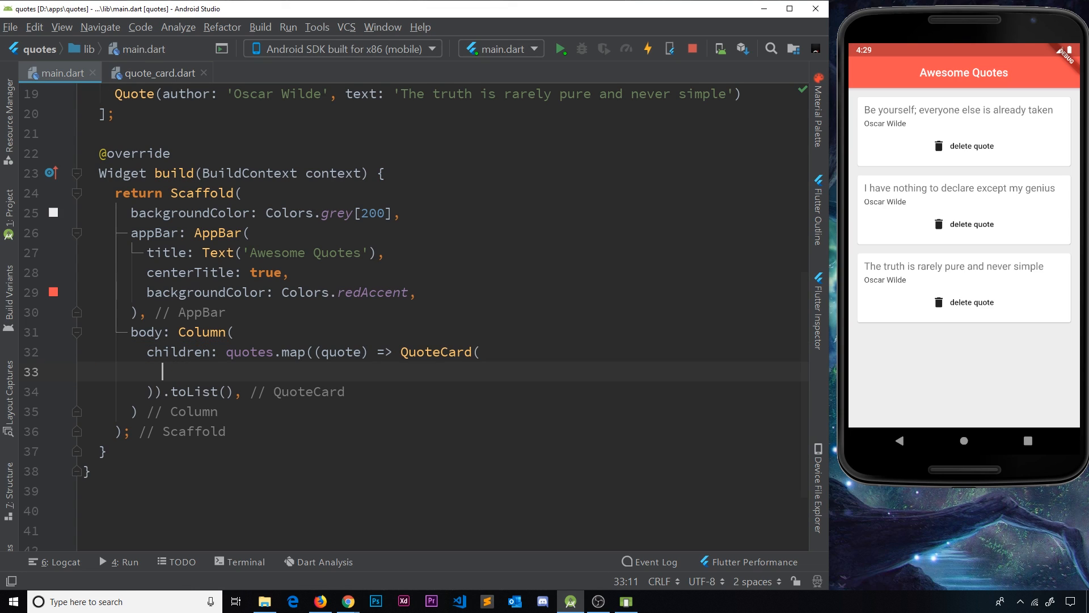
pyautogui.write('quote: quote,')
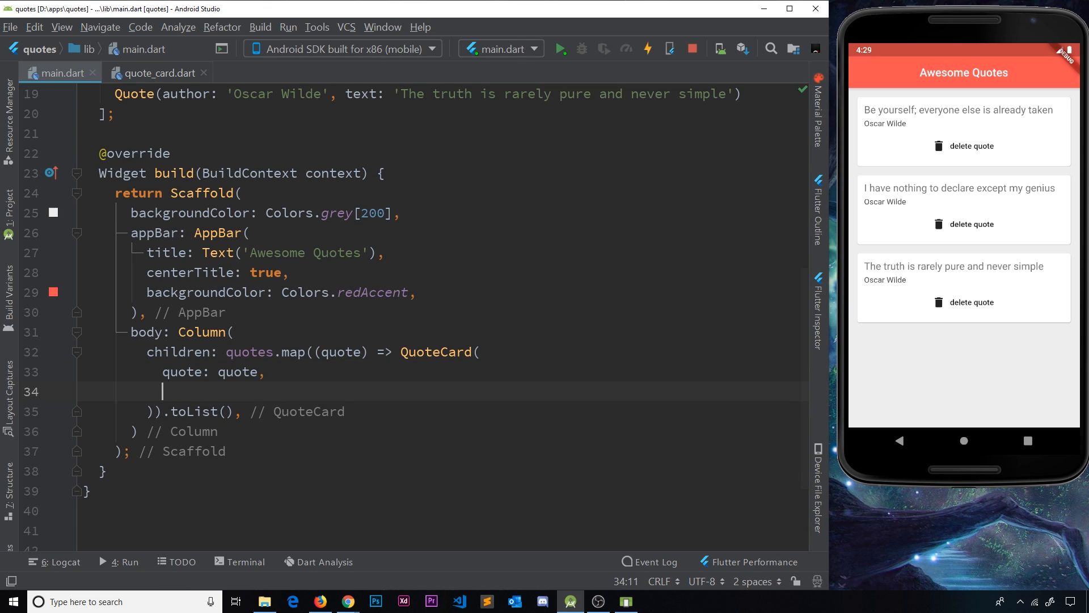
pyautogui.write('delete:')
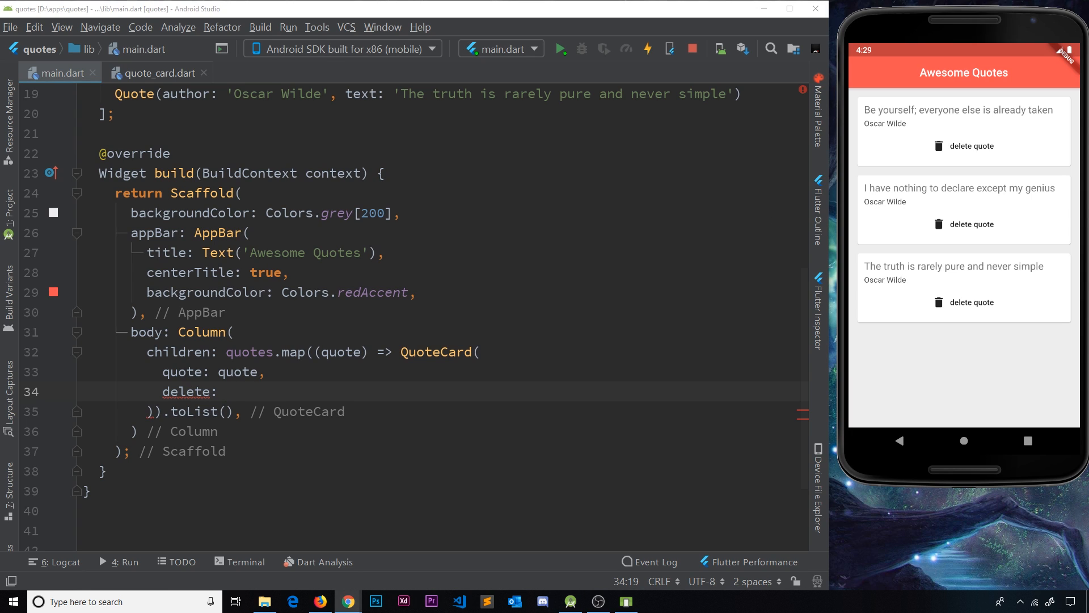
pyautogui.click(224, 392)
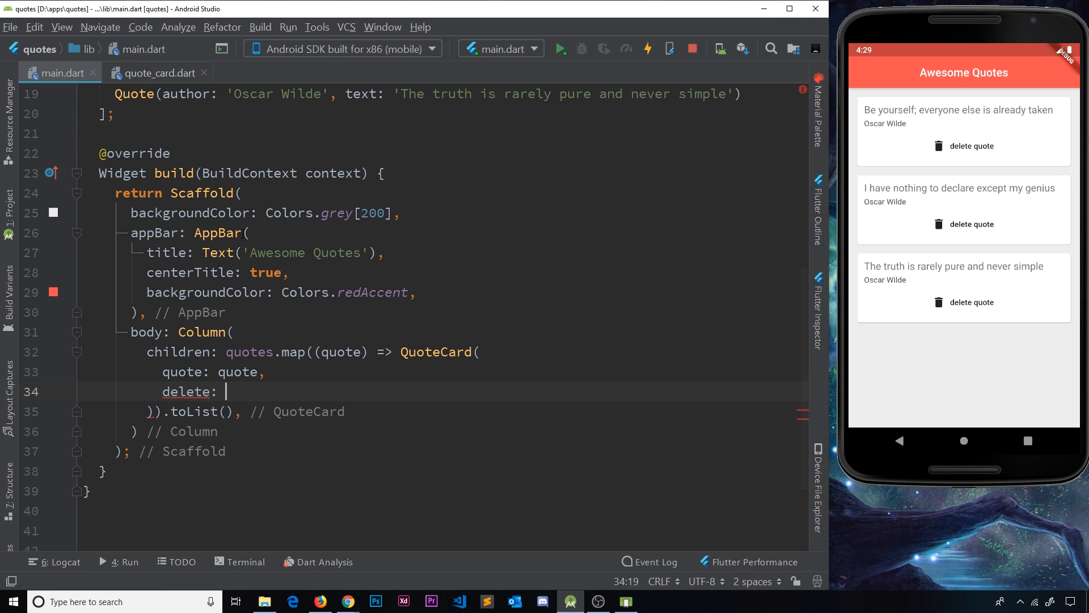
pyautogui.write('() {}')
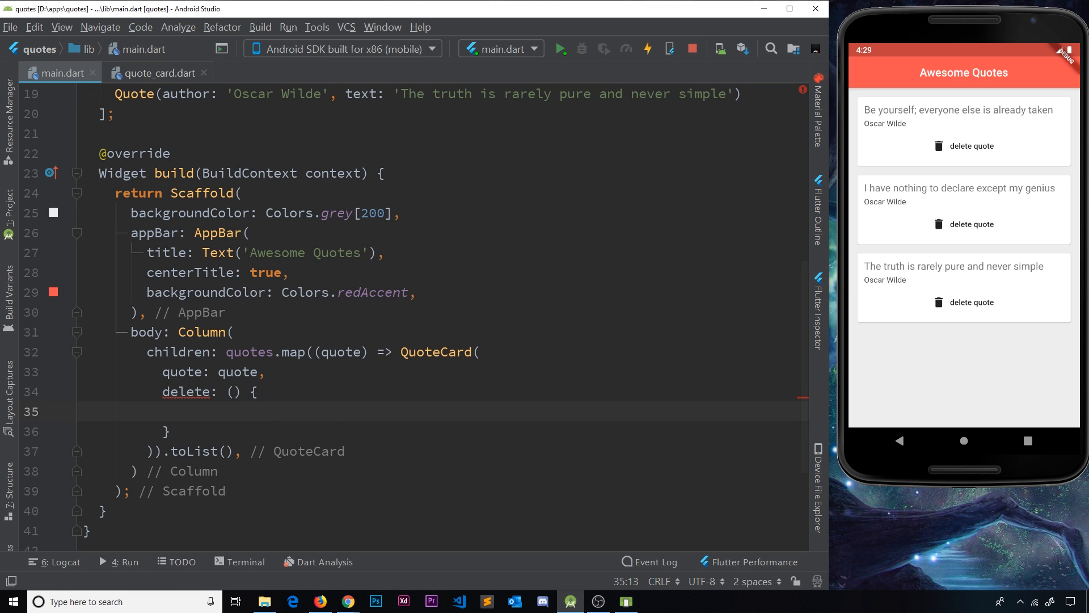
# Inside the callback, call setState(() { quotes.remove(quote); })
pyautogui.write('setState((')
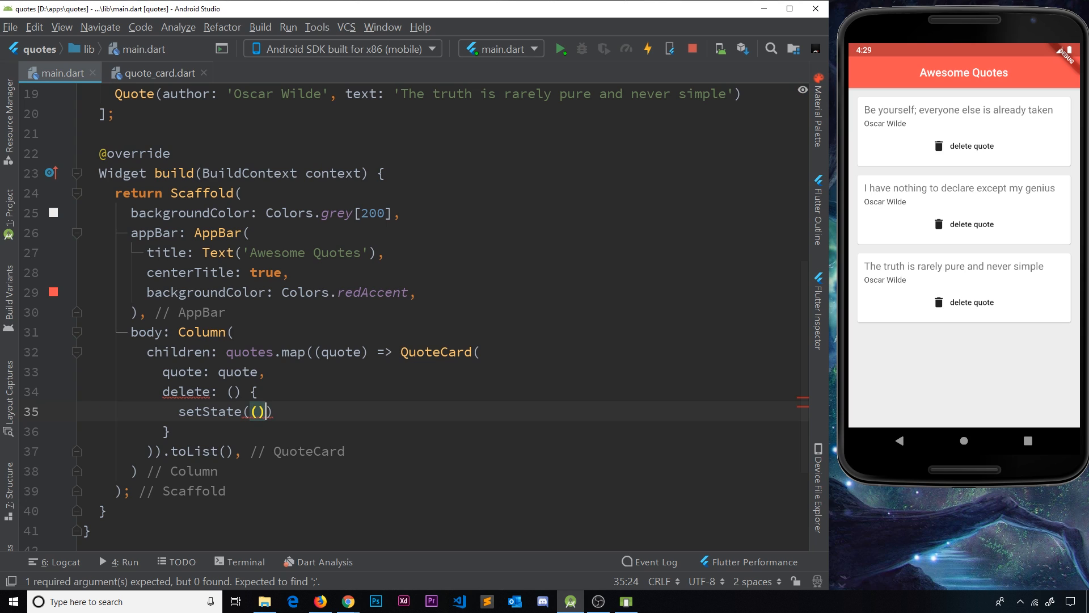
pyautogui.write('{}')
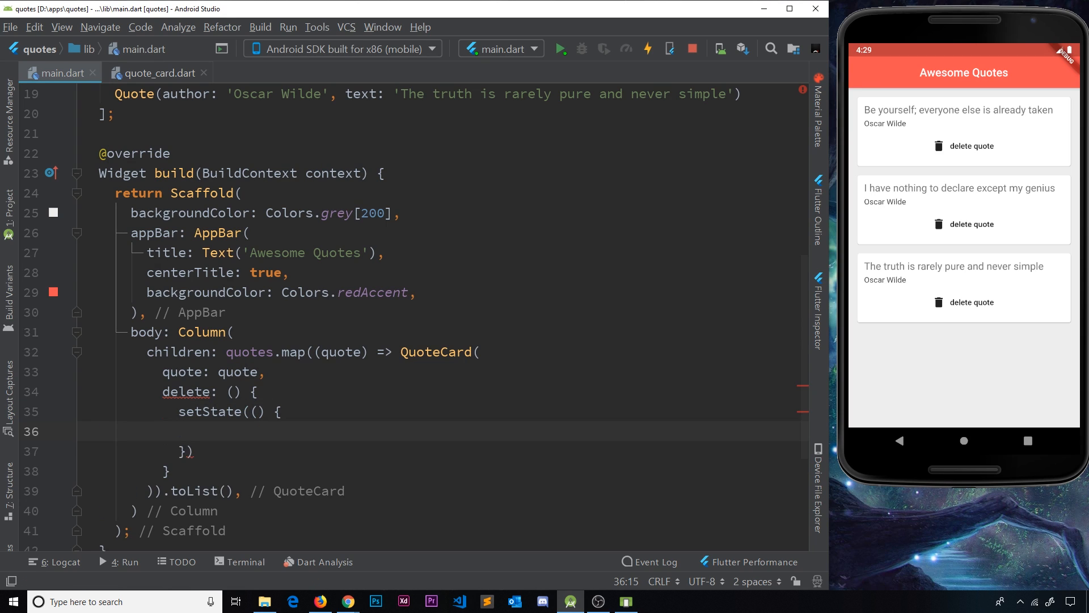
pyautogui.scroll(3)
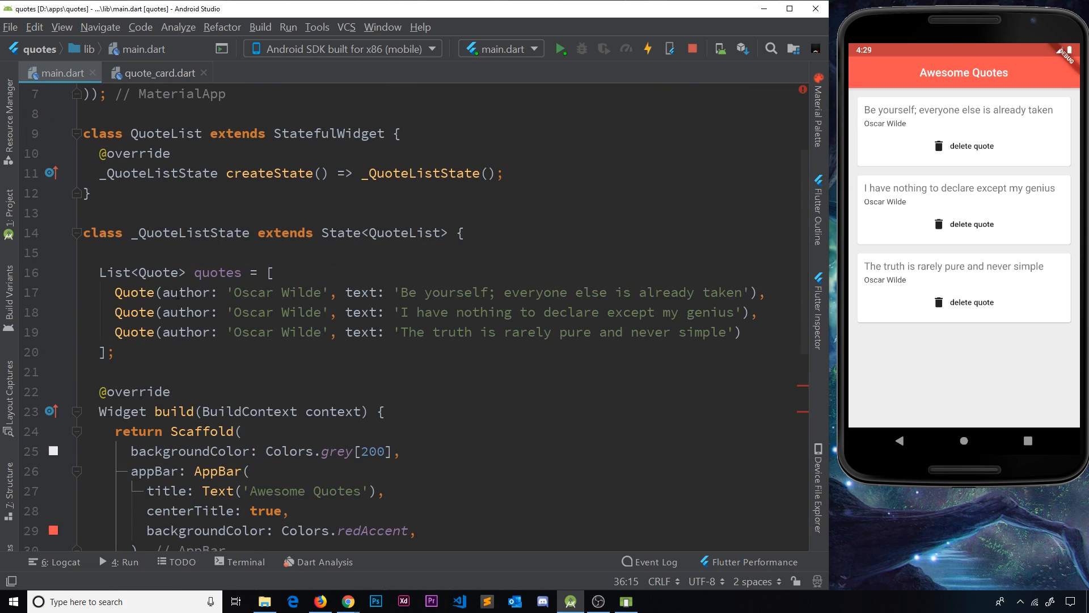
pyautogui.doubleClick(217, 271)
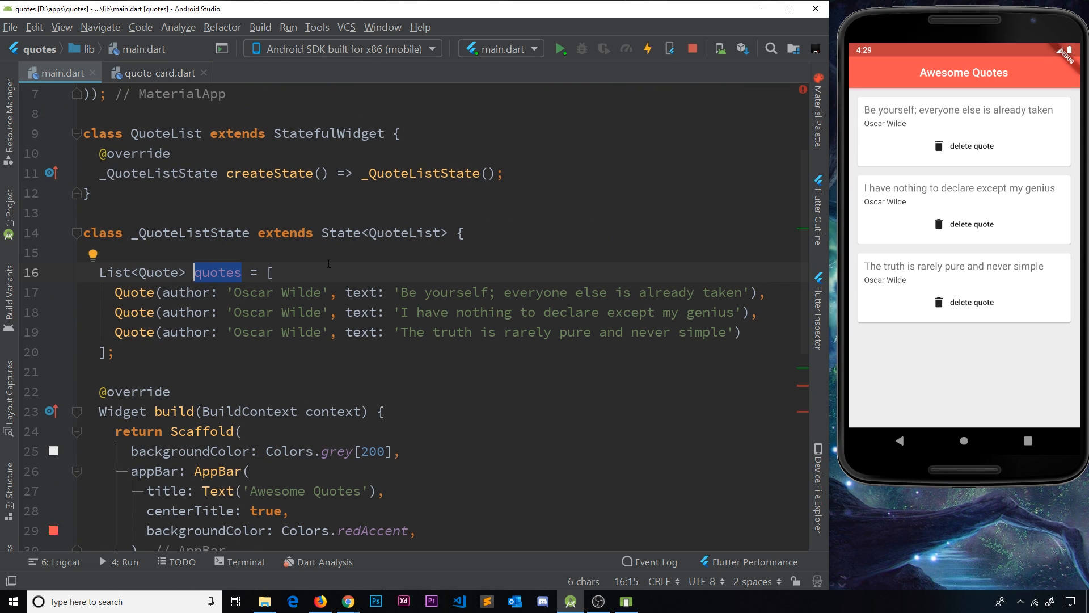
pyautogui.scroll(-3)
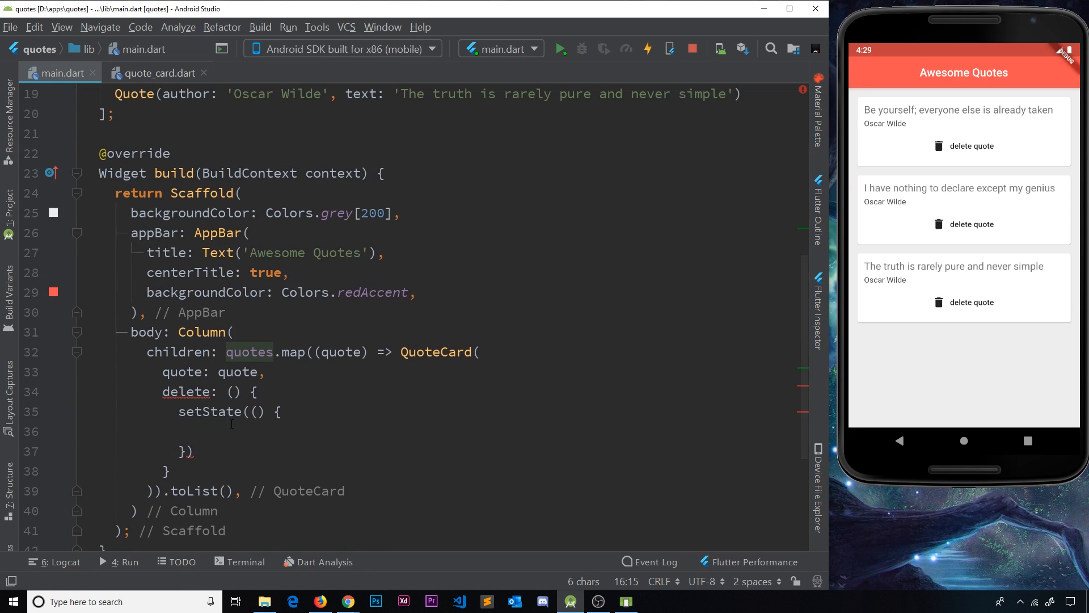
pyautogui.write('quotes.remove(')
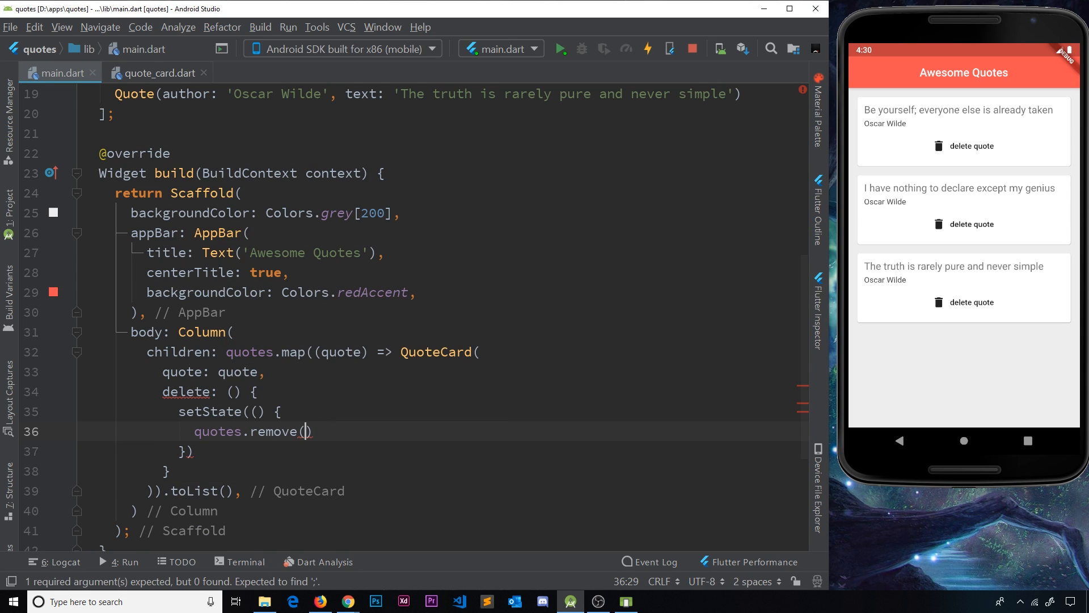
pyautogui.write('quote')
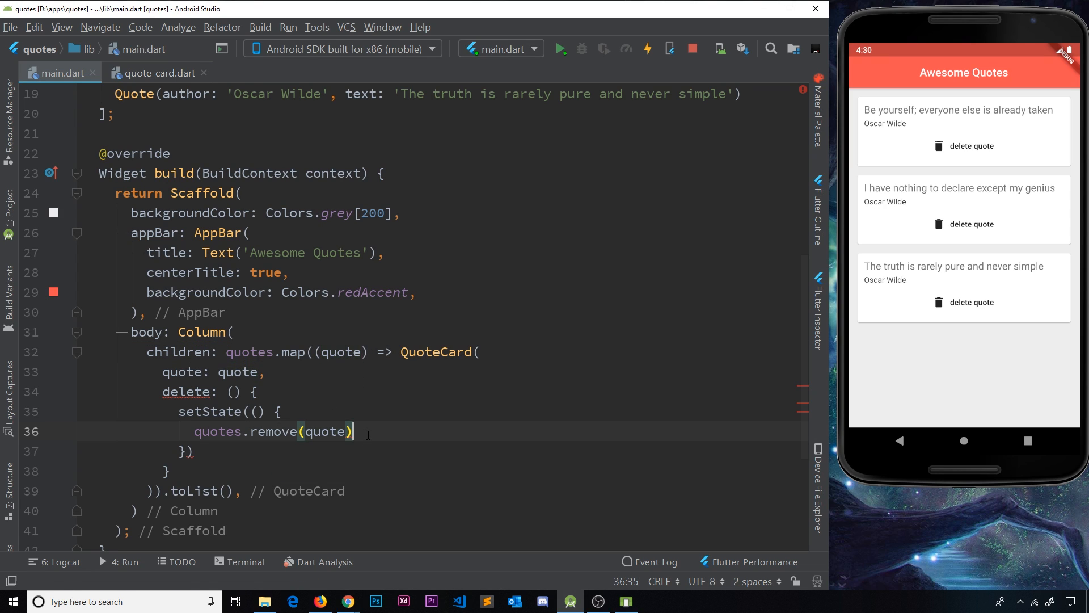
pyautogui.write(';')
pyautogui.click(442, 451)
pyautogui.write(';')
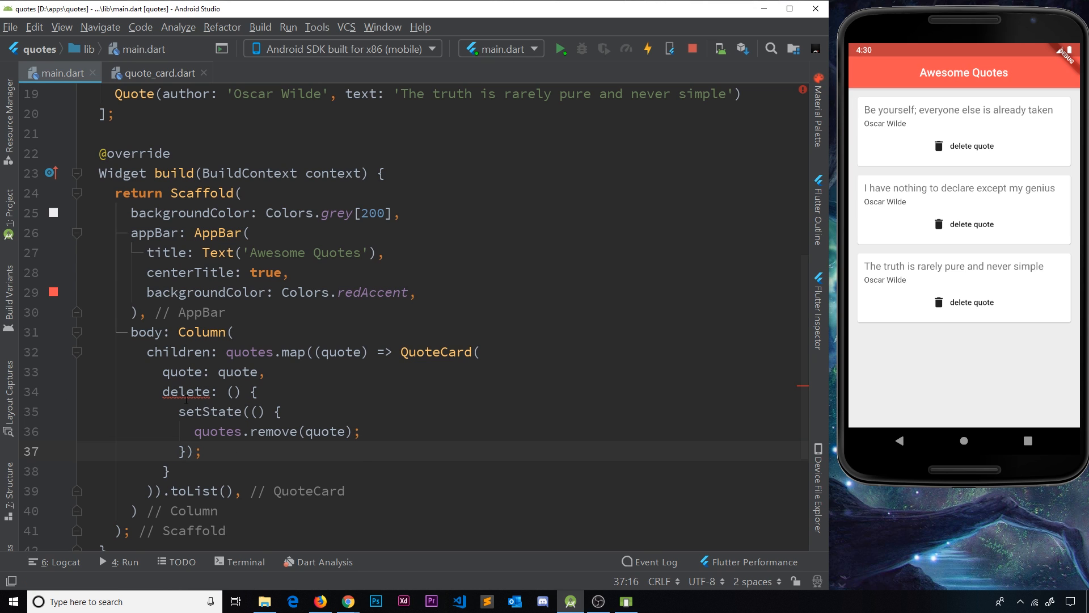
# In quote_card.dart add this.delete to the constructor and declare final Function delete;
pyautogui.click(156, 72)
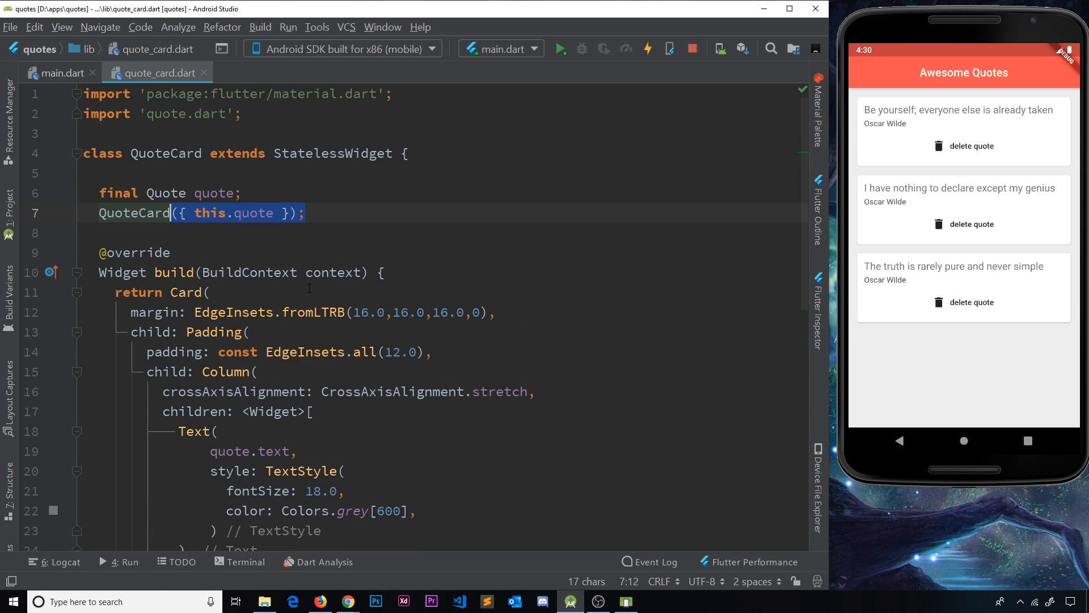
pyautogui.write(',')
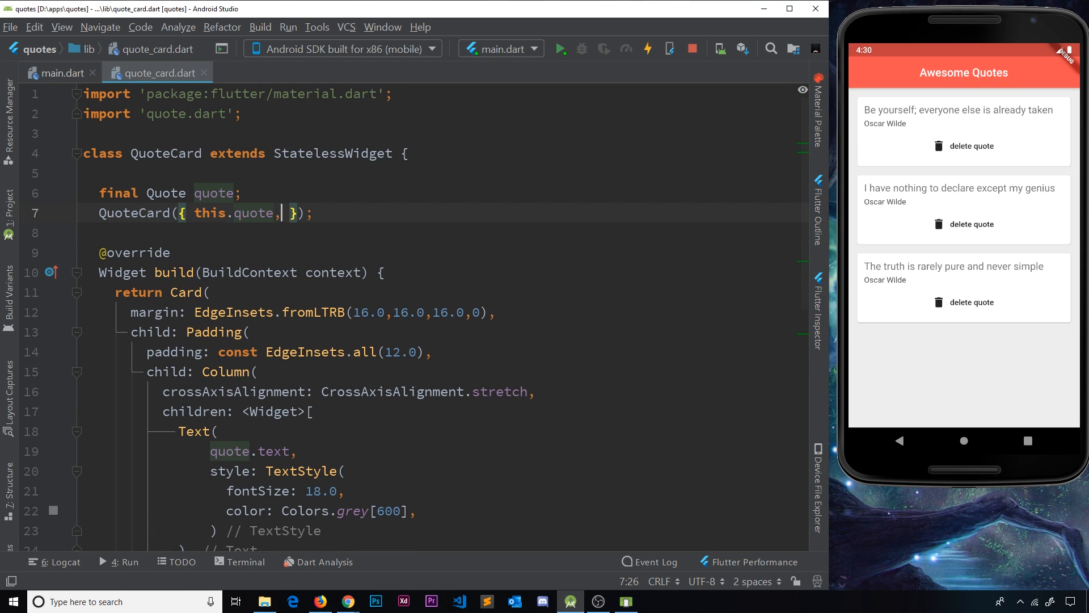
pyautogui.write('this')
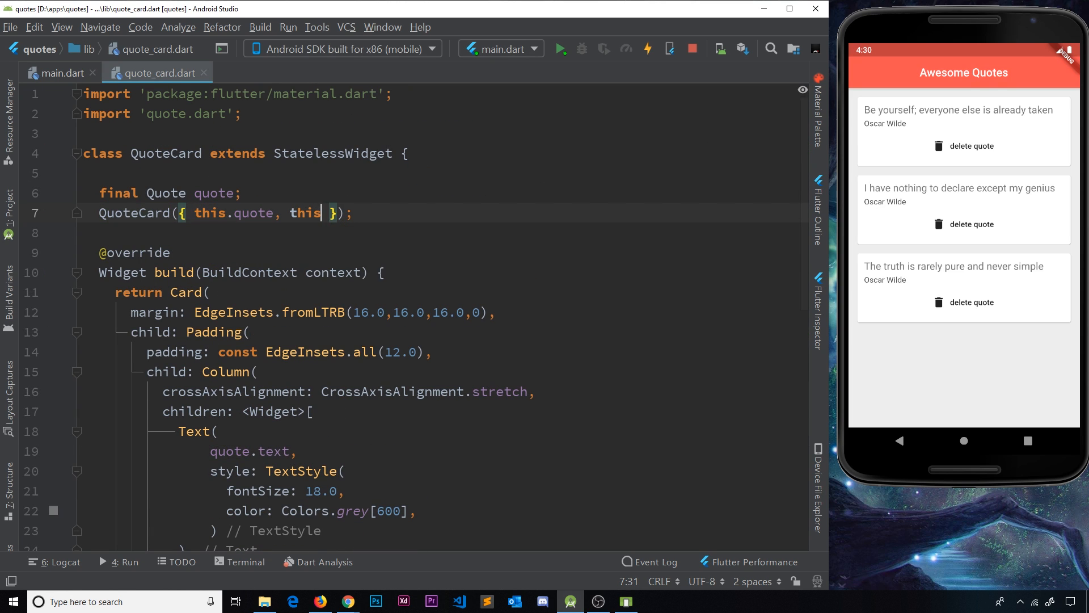
pyautogui.write('.delete')
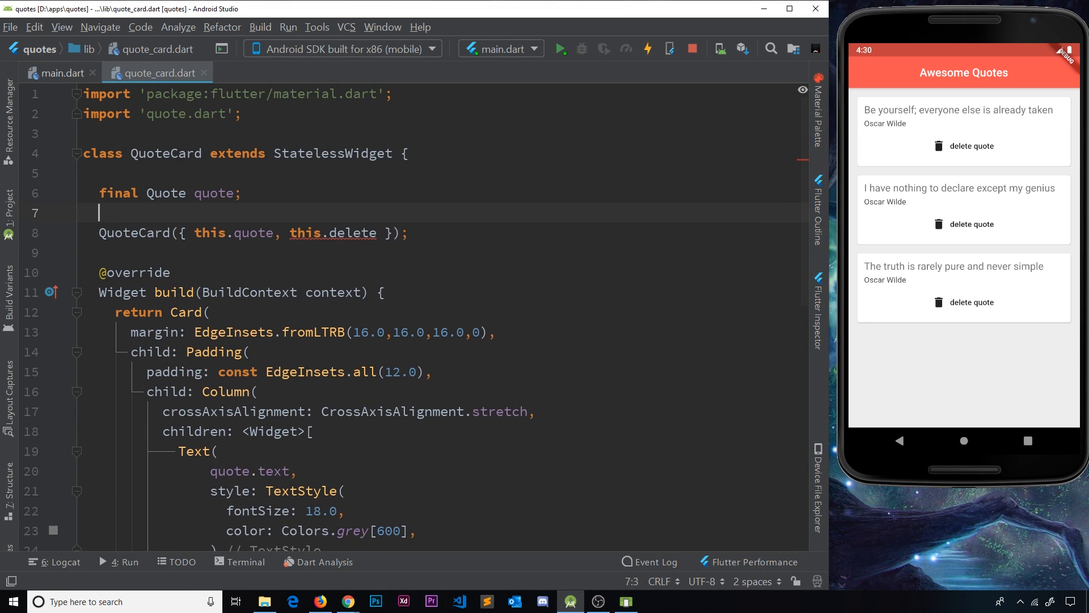
pyautogui.write('final')
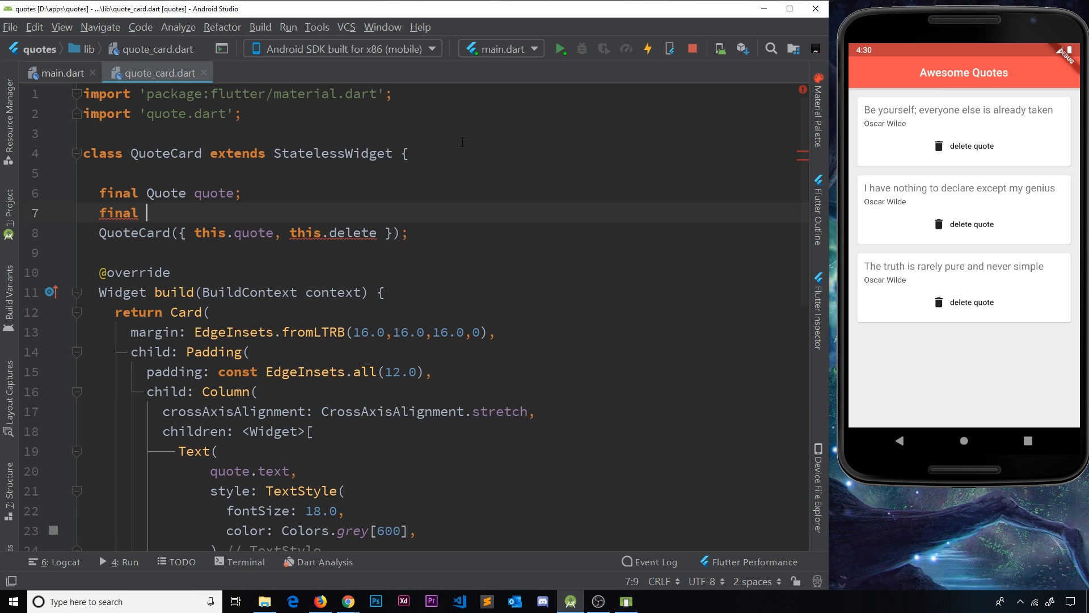
pyautogui.write('Function')
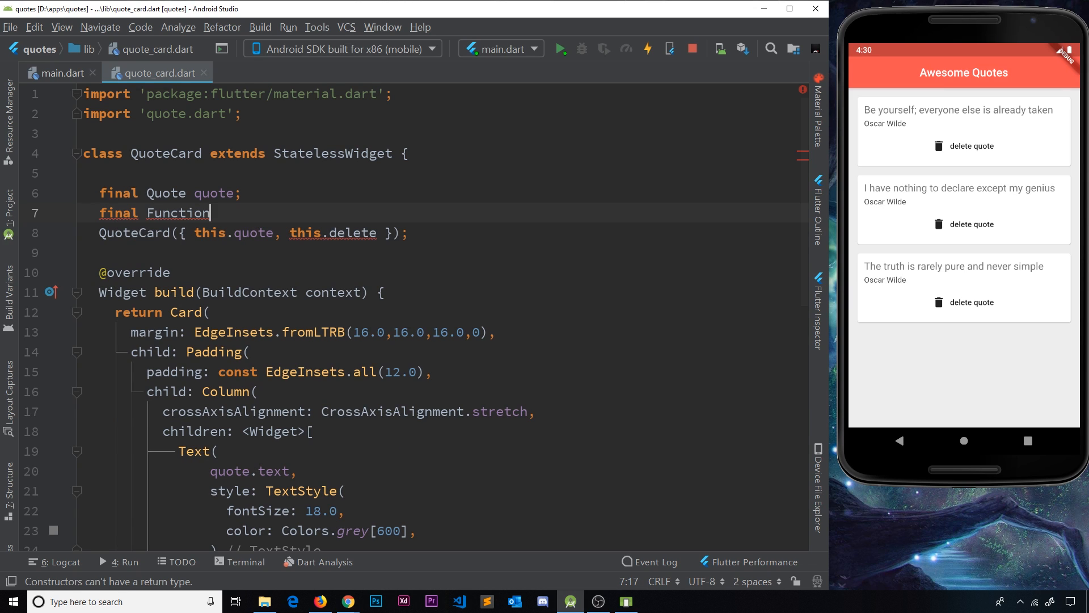
pyautogui.write('delete;')
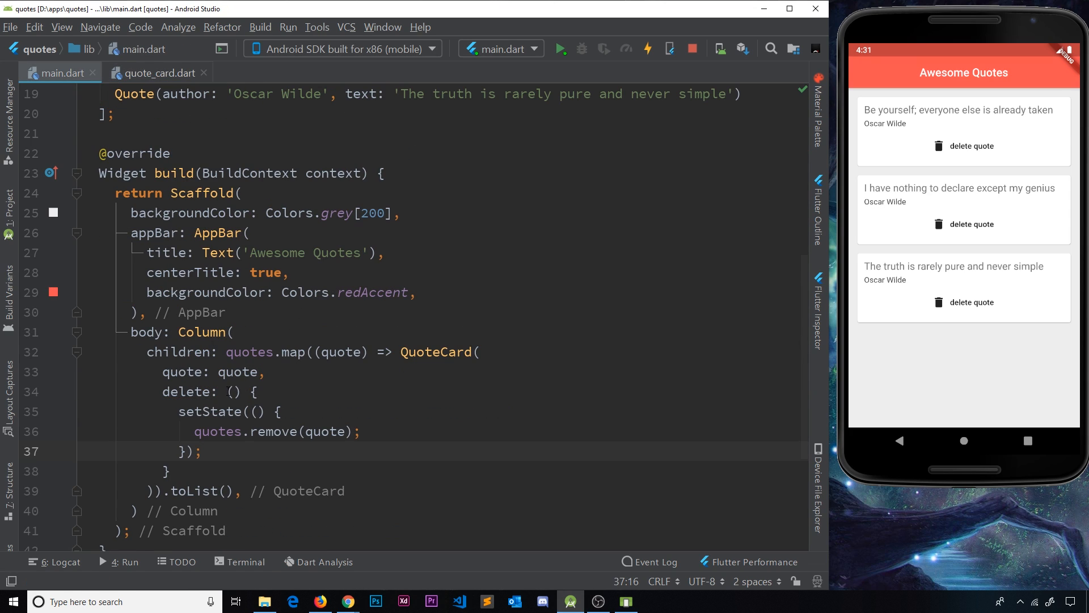
# Review the delete callback in main.dart against the new Function delete field in QuoteCard
pyautogui.moveTo(226, 391); pyautogui.dragTo(171, 471)
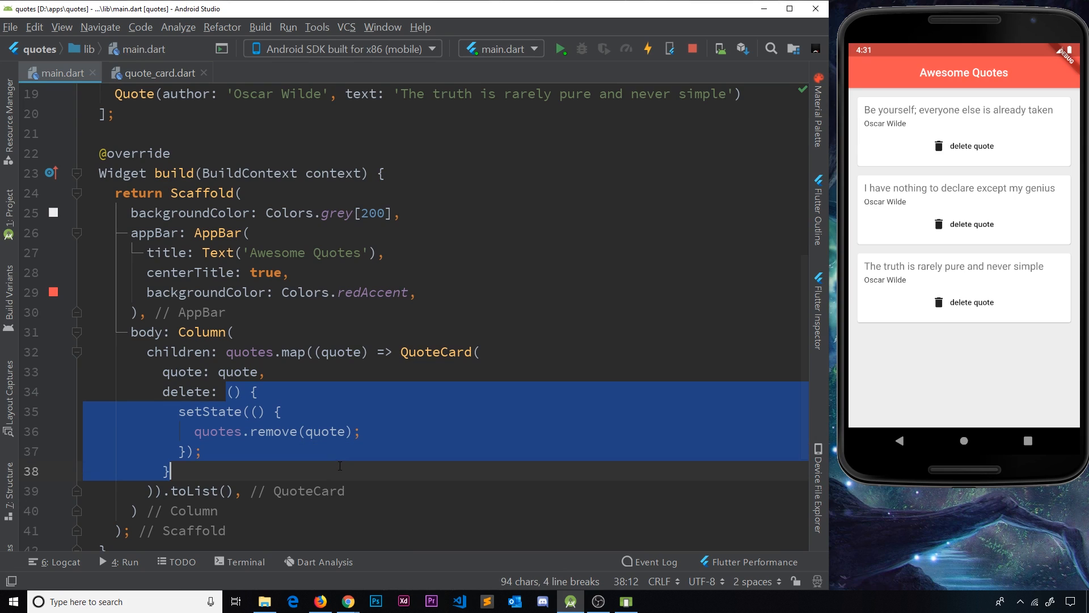
pyautogui.click(157, 73)
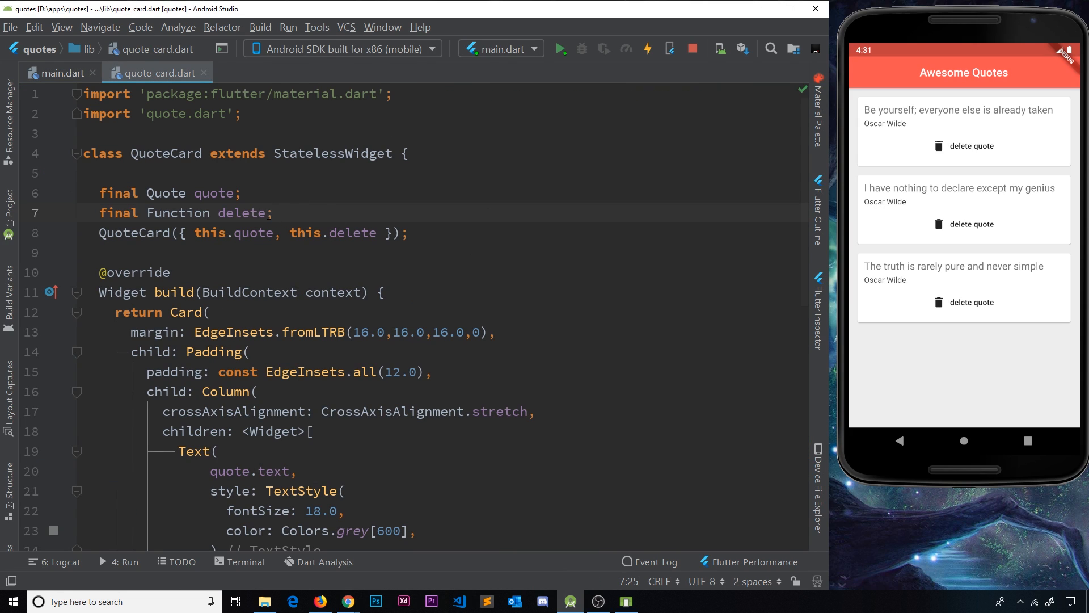
pyautogui.doubleClick(242, 212)
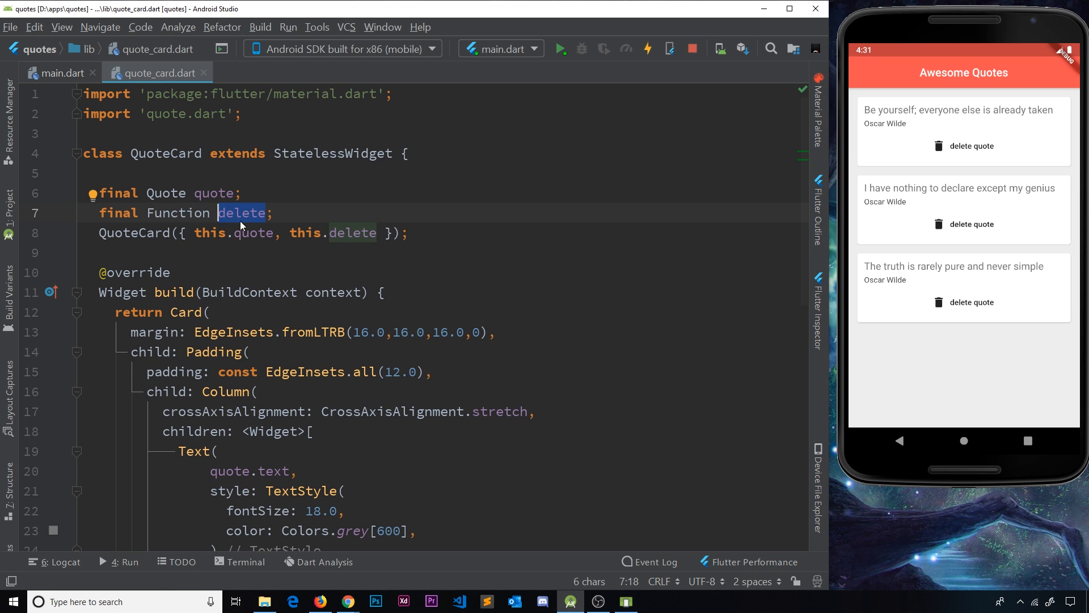
pyautogui.scroll(-3)
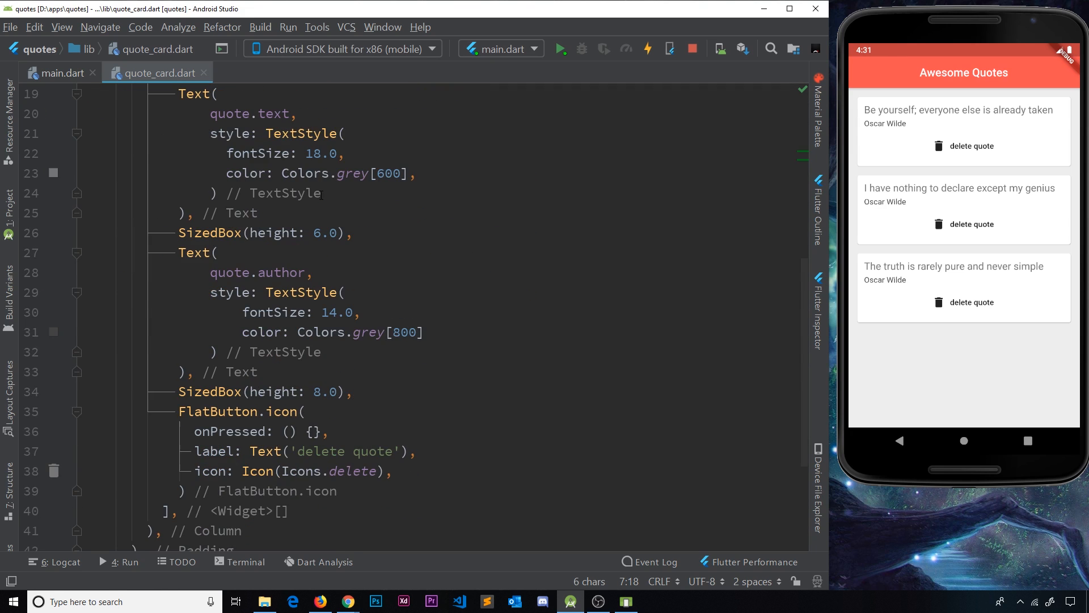
pyautogui.scroll(-3)
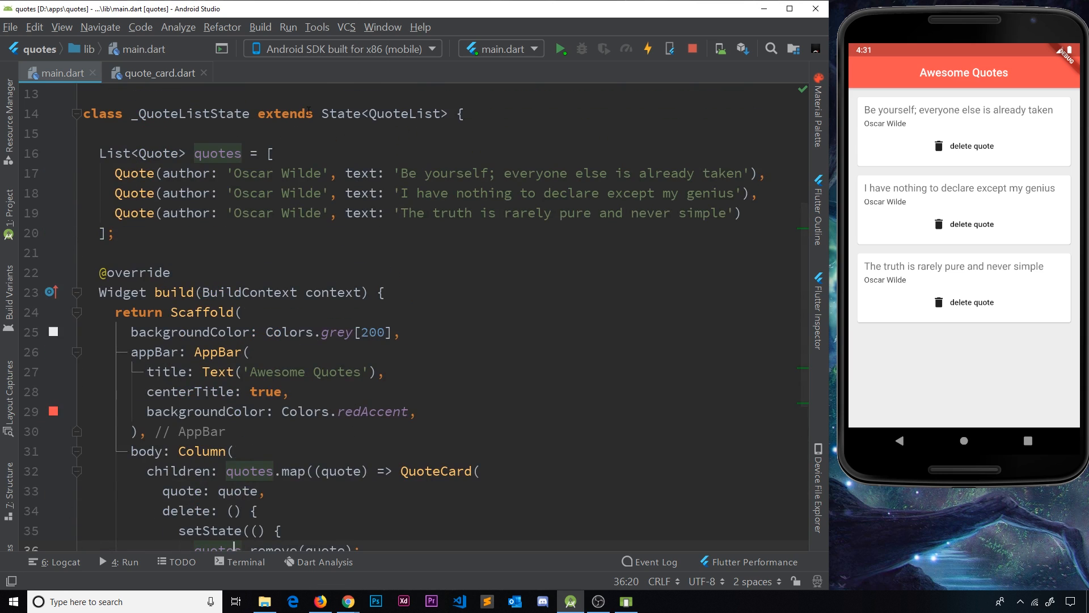
pyautogui.scroll(-3)
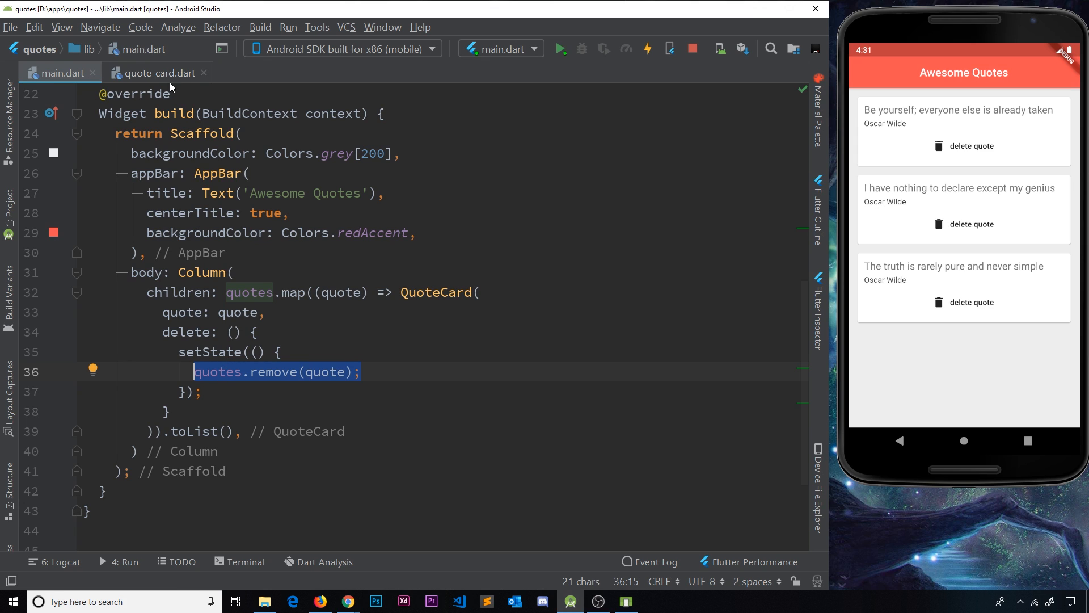
# Set the FlatButton's onPressed to the passed-in delete function
pyautogui.click(156, 73)
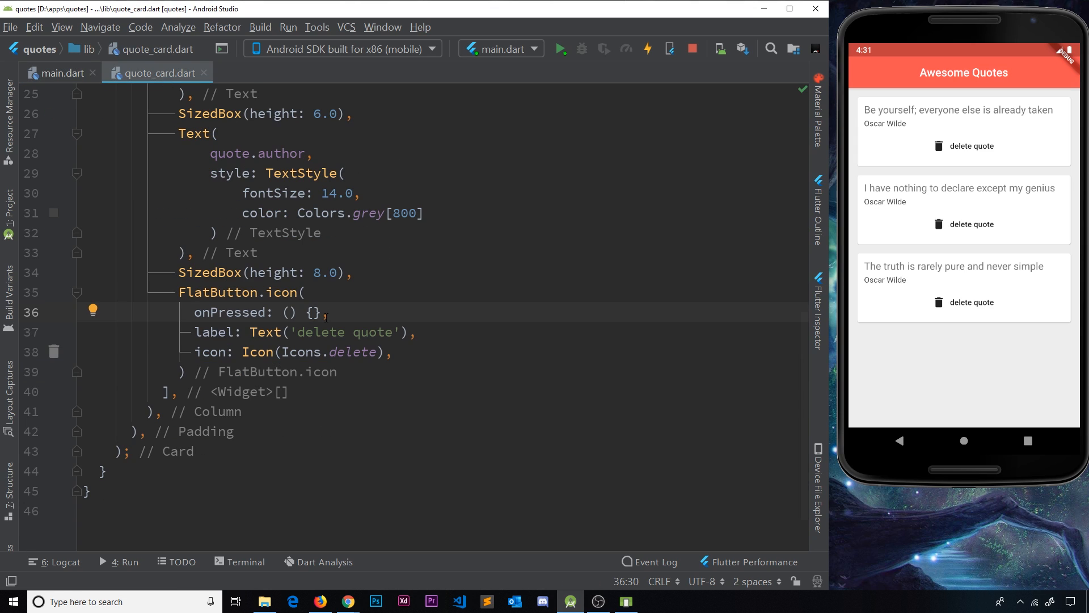
pyautogui.write('d')
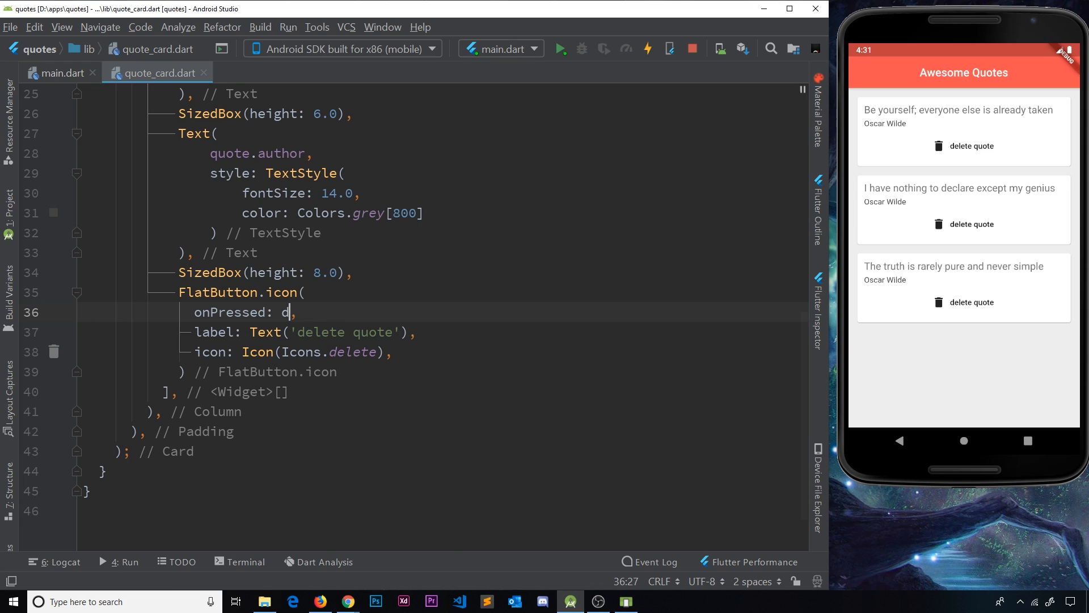
pyautogui.write('elete')
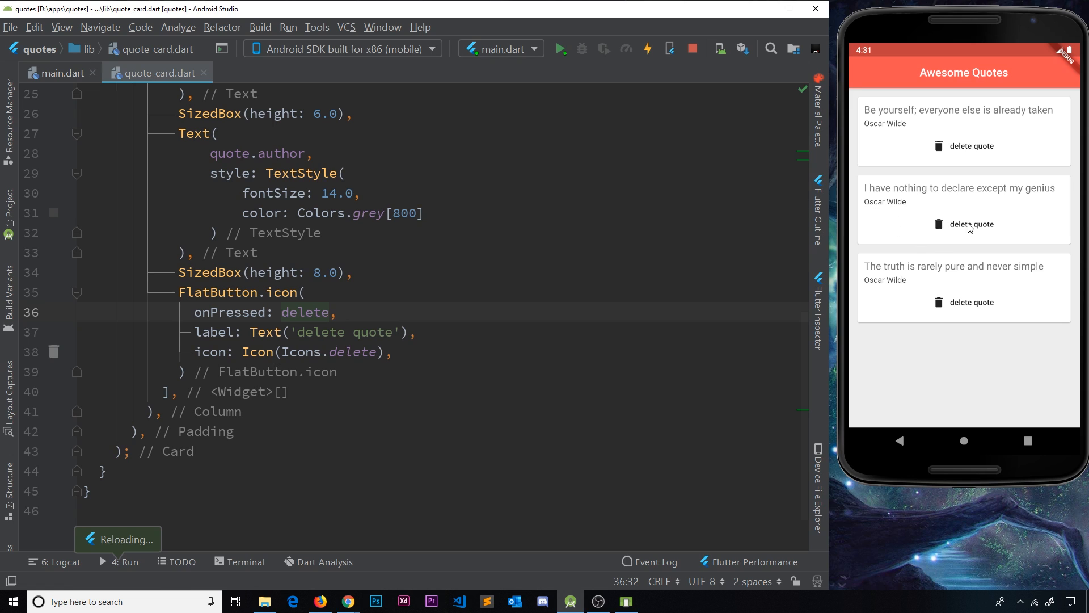
# Delete all three quotes in the emulator, then hot restart from the Run window to restore them
pyautogui.click(970, 224)
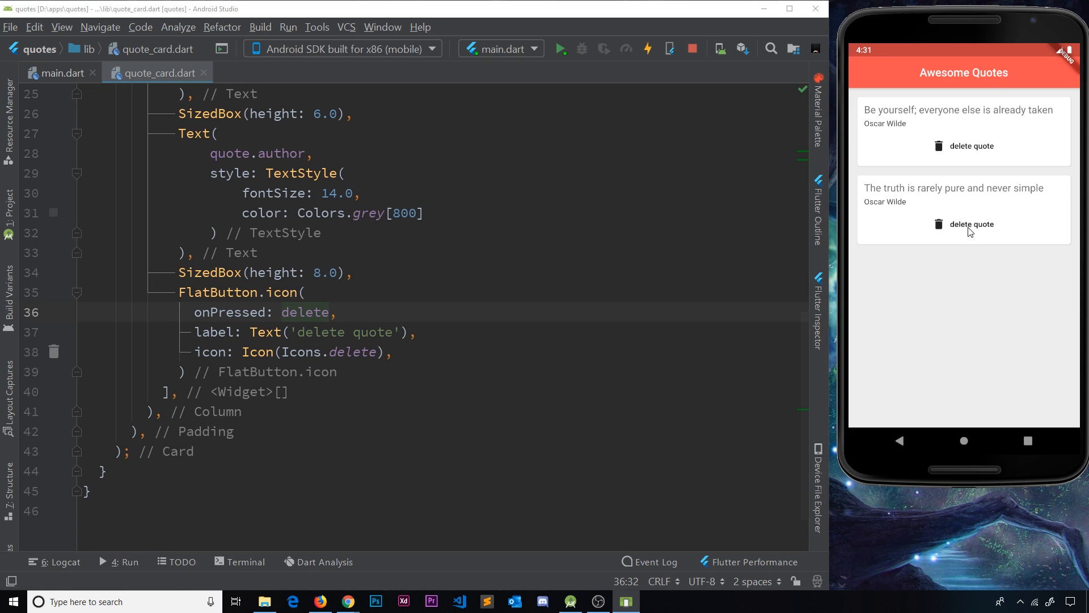
pyautogui.click(970, 147)
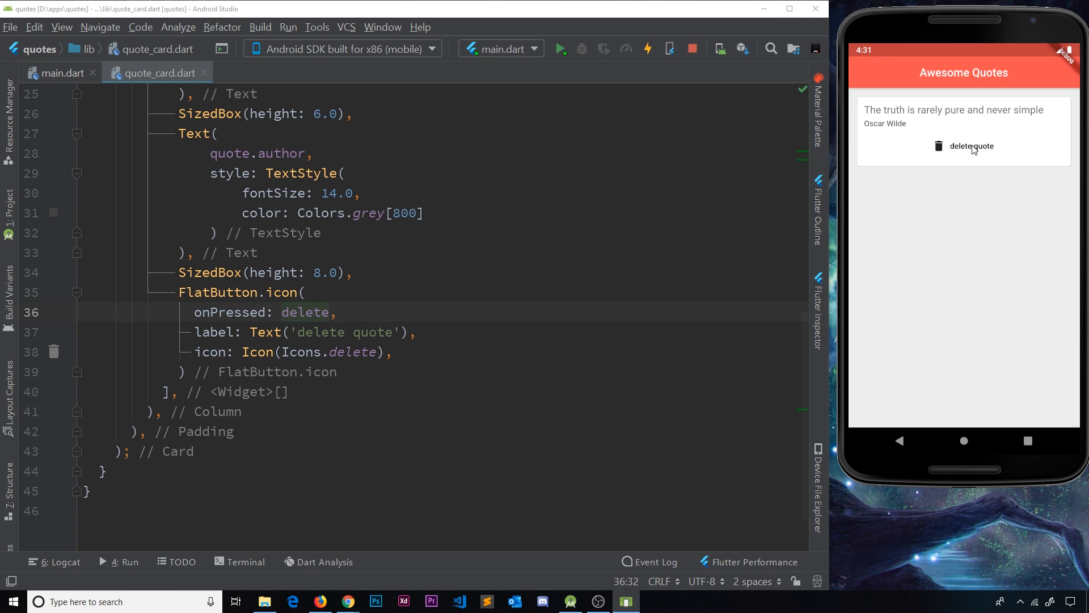
pyautogui.click(972, 147)
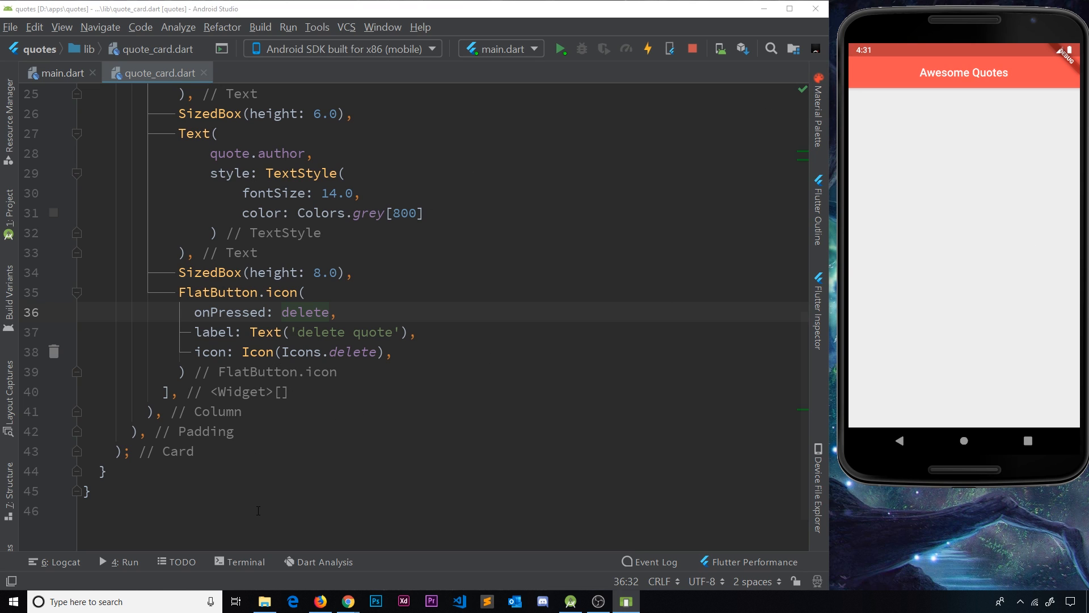
pyautogui.click(124, 561)
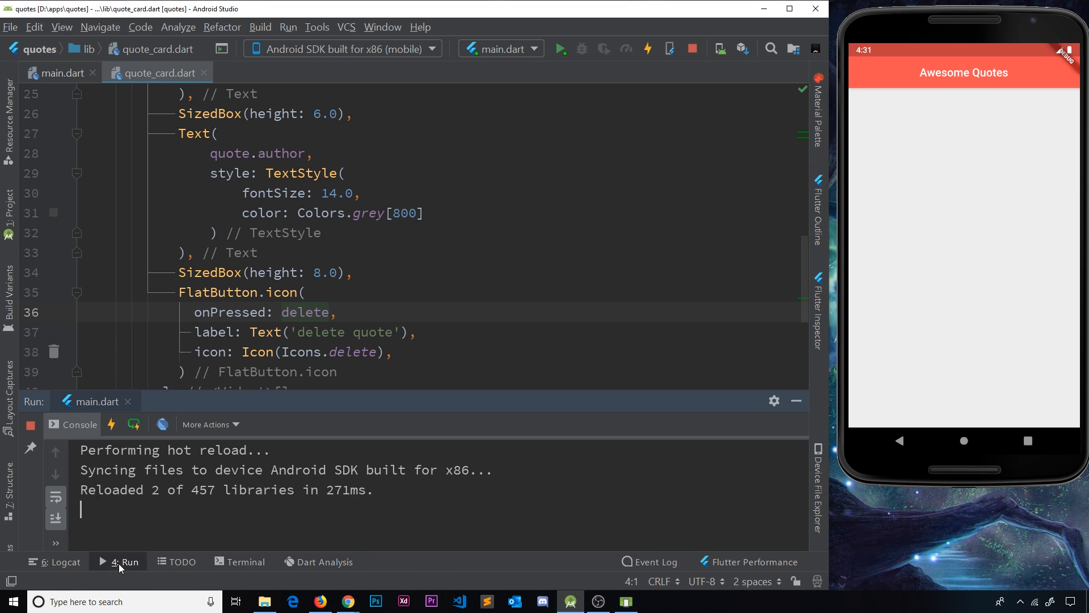
pyautogui.click(134, 424)
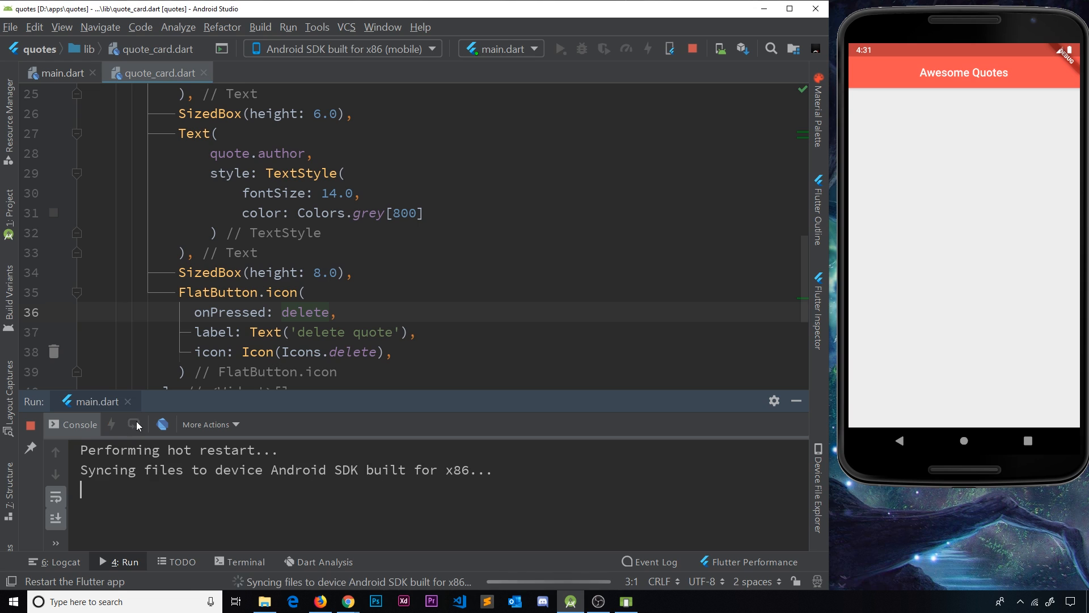